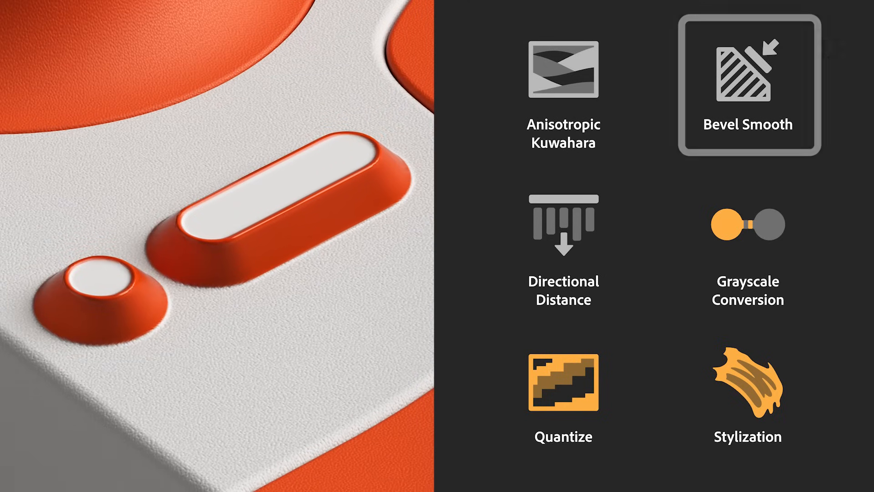
Step: Advance the slideshow from the Bevel Smooth example to the painterly coffee-maker image
left_click(748, 89)
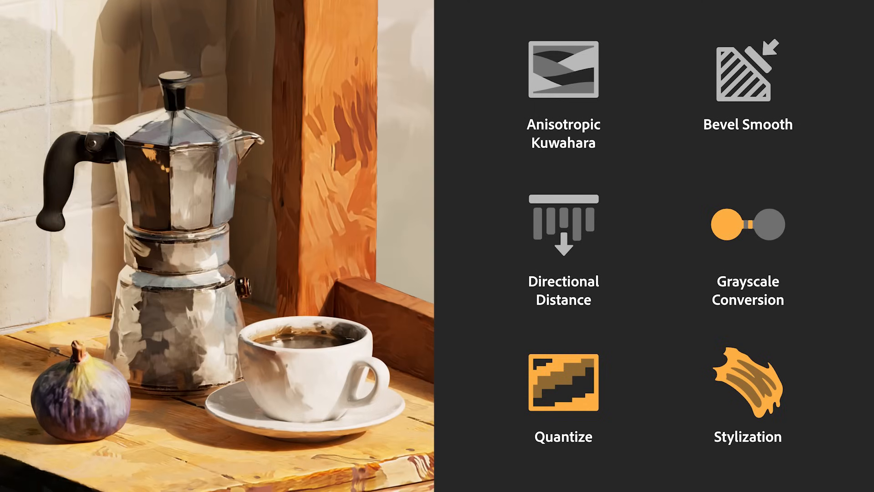
left_click(748, 380)
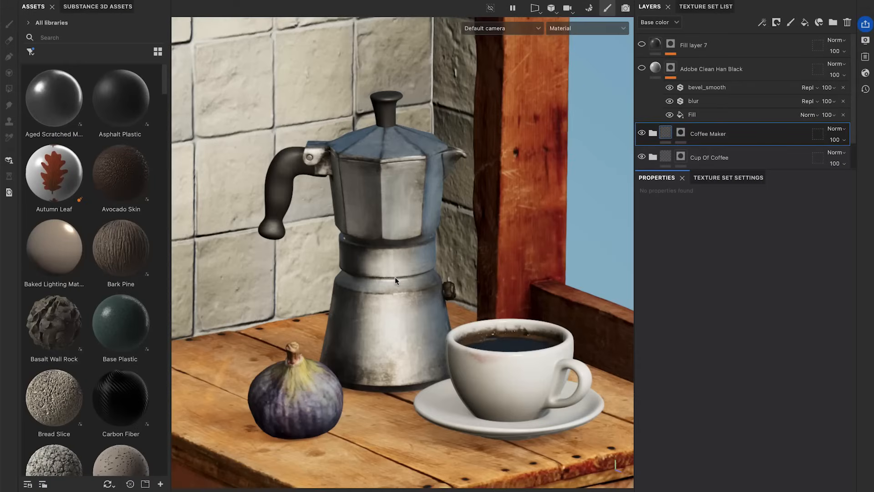
mouse_move(293, 151)
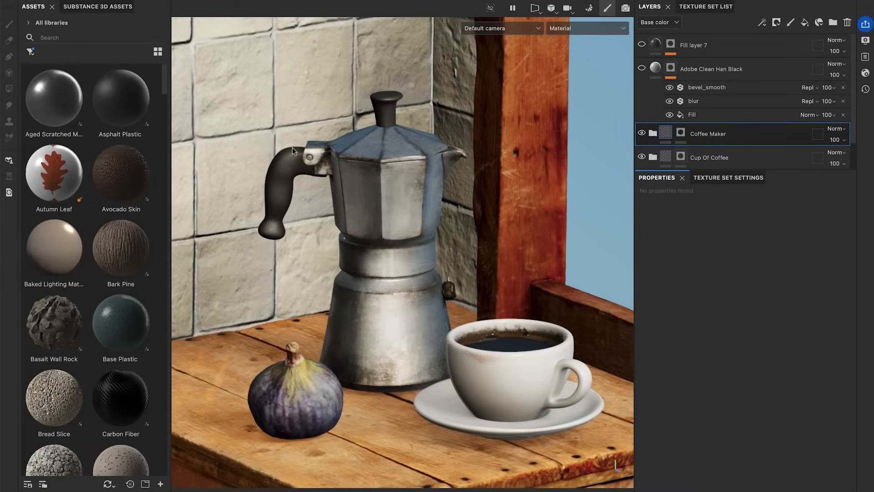
Step: Filter All libraries to Filters only and scroll to the Kuwahara and Directional Distance filters
left_click(53, 22)
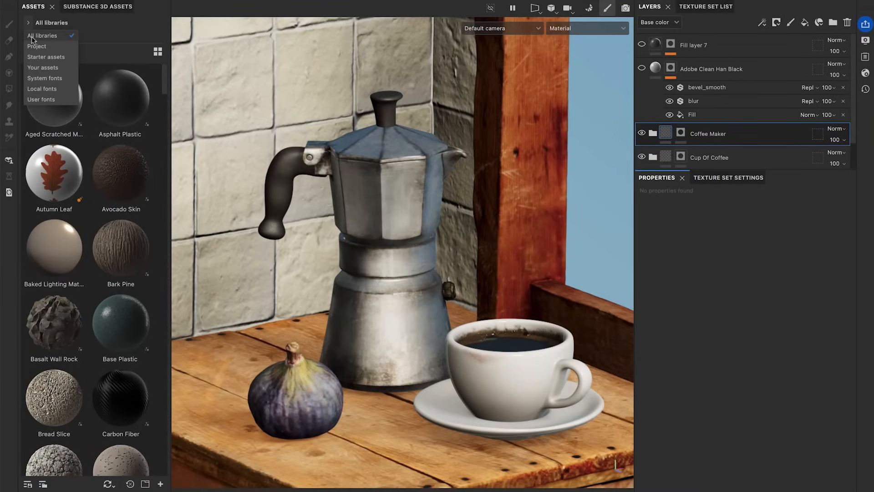
left_click(42, 35)
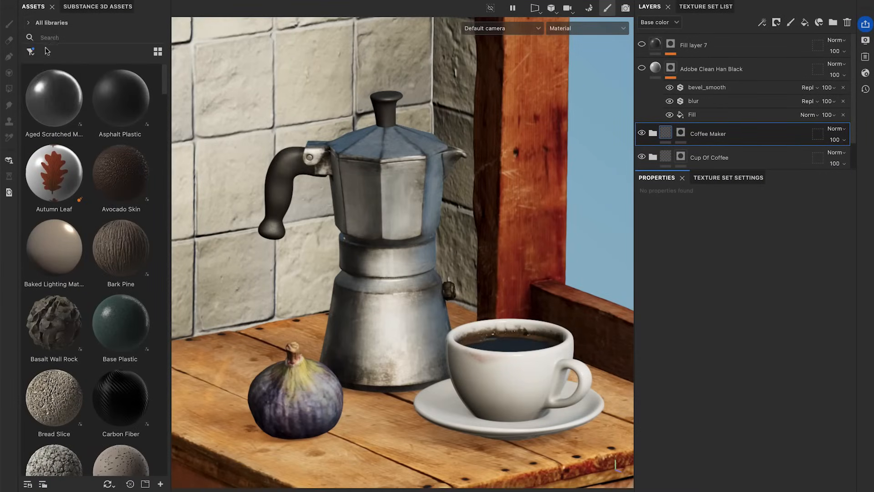
left_click(30, 52)
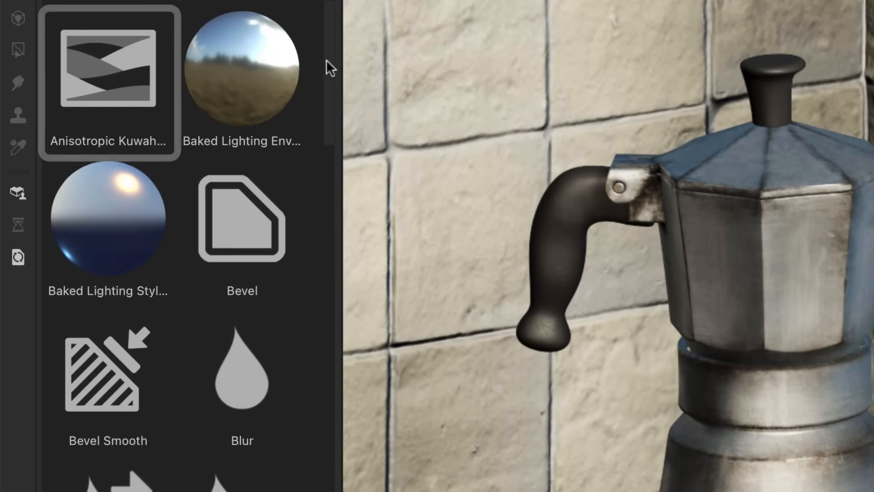
scroll("down", 3)
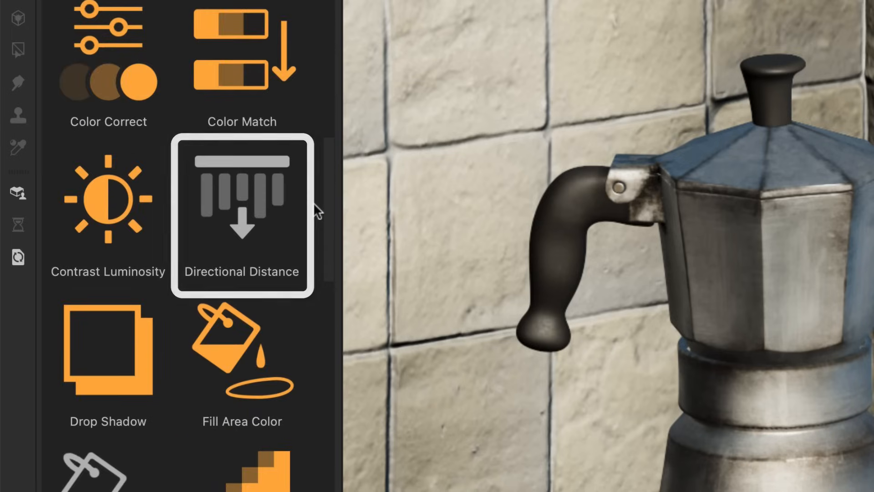
scroll("down", 3)
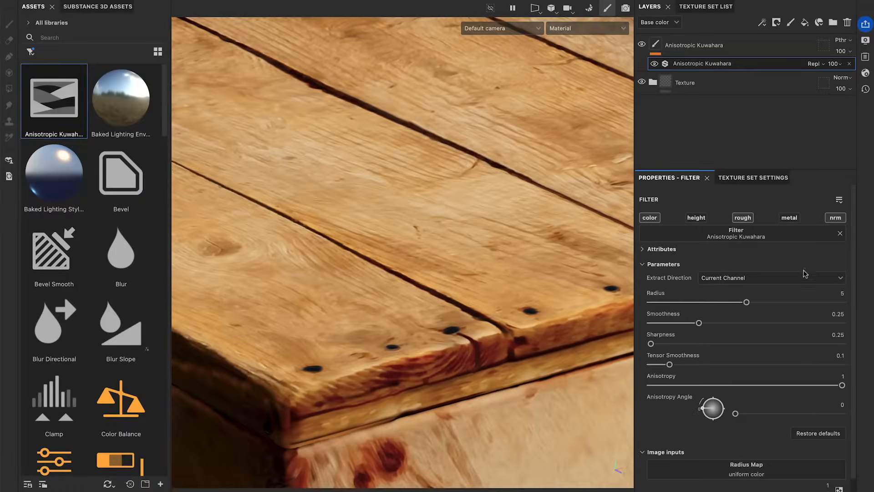
Step: Set the Kuwahara filter radius to 10 and smoothness to 0.1
left_click_drag(746, 302, 685, 302)
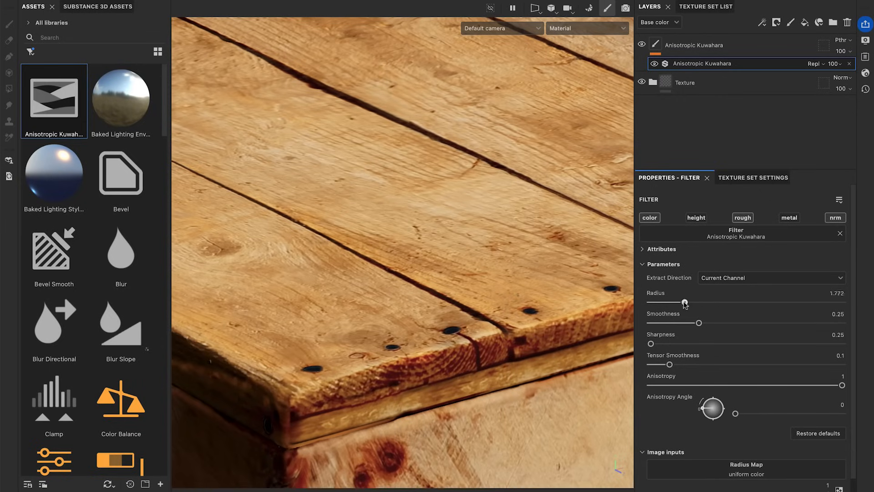
left_click_drag(685, 302, 749, 301)
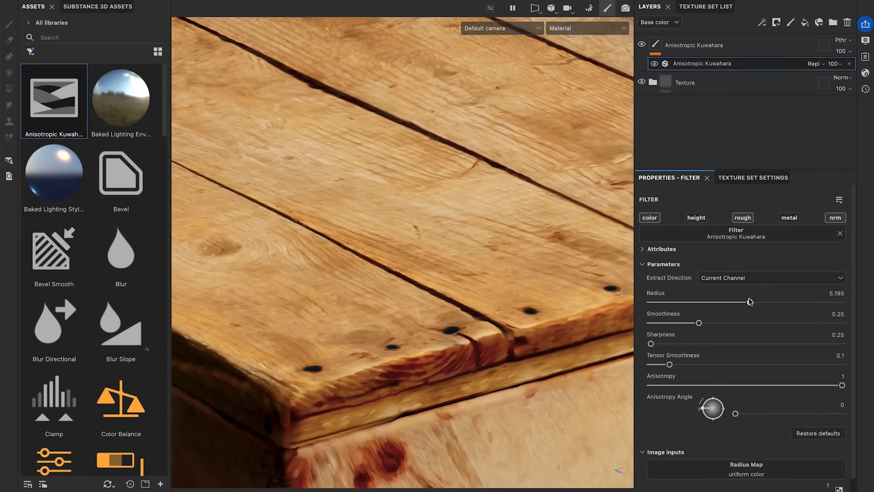
left_click_drag(750, 302, 844, 301)
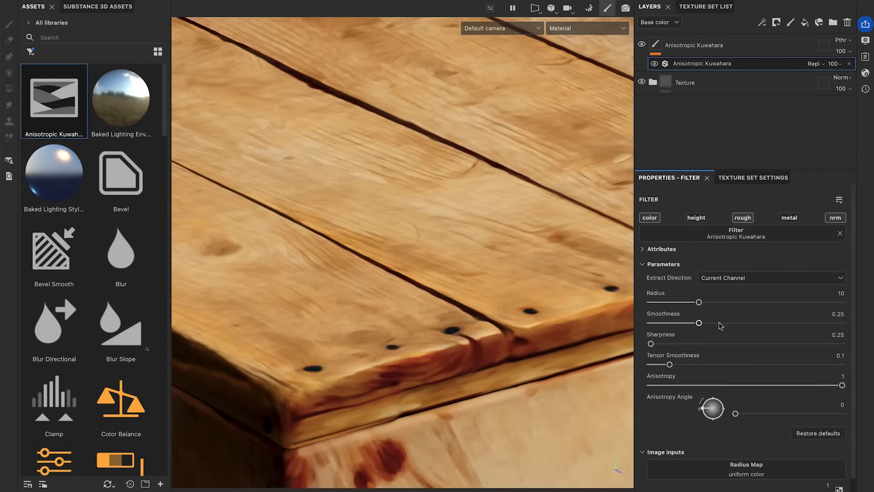
left_click_drag(689, 323, 843, 323)
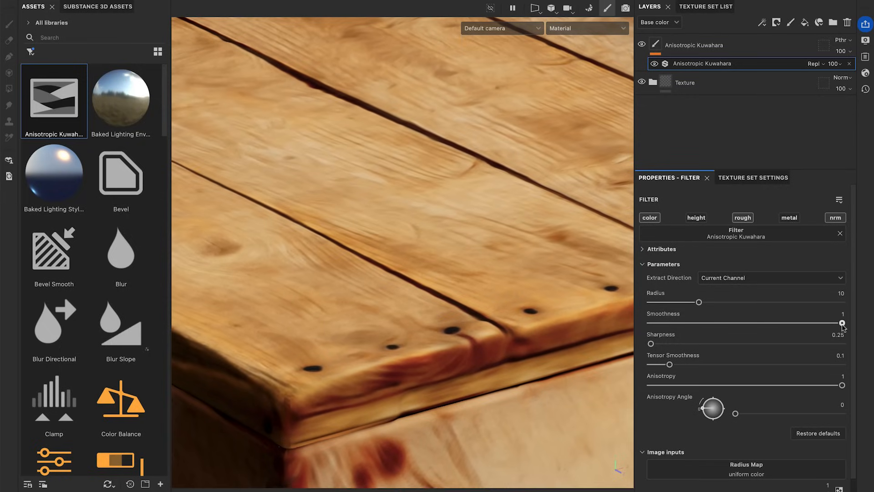
left_click_drag(842, 323, 757, 323)
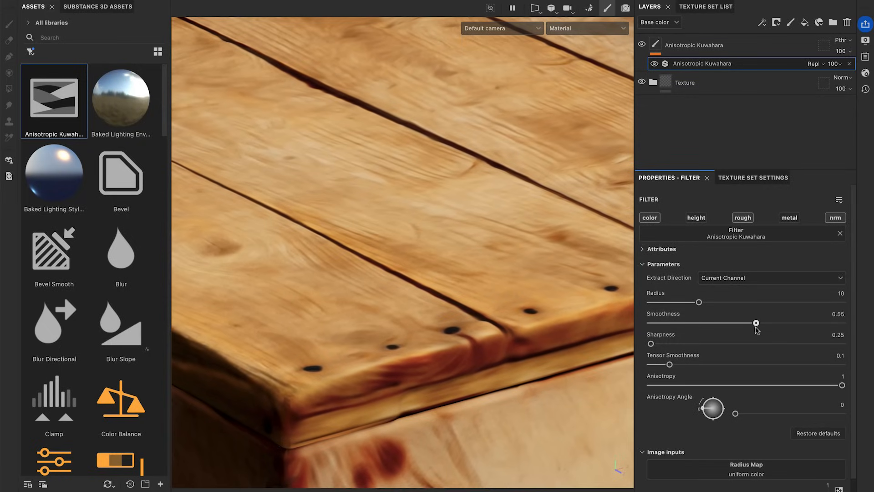
left_click_drag(756, 322, 660, 322)
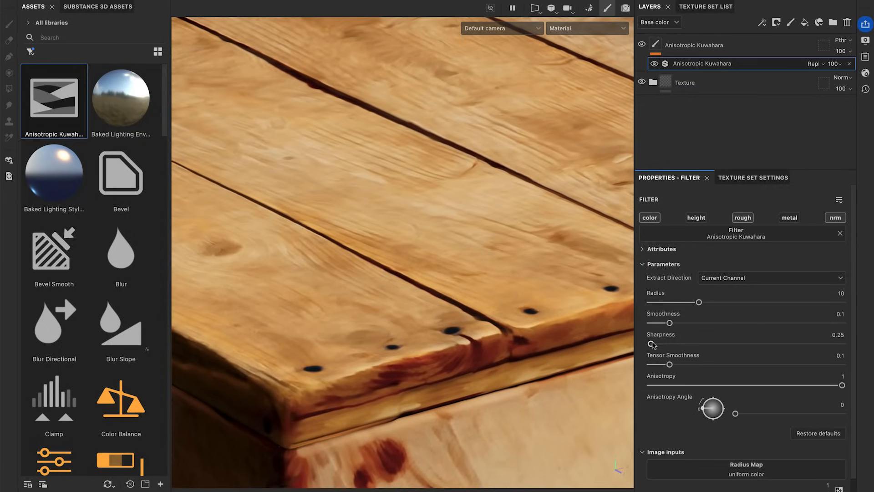
Step: Set sharpness and anisotropy to full strength and tensor smoothness almost to zero
left_click_drag(652, 344, 677, 344)
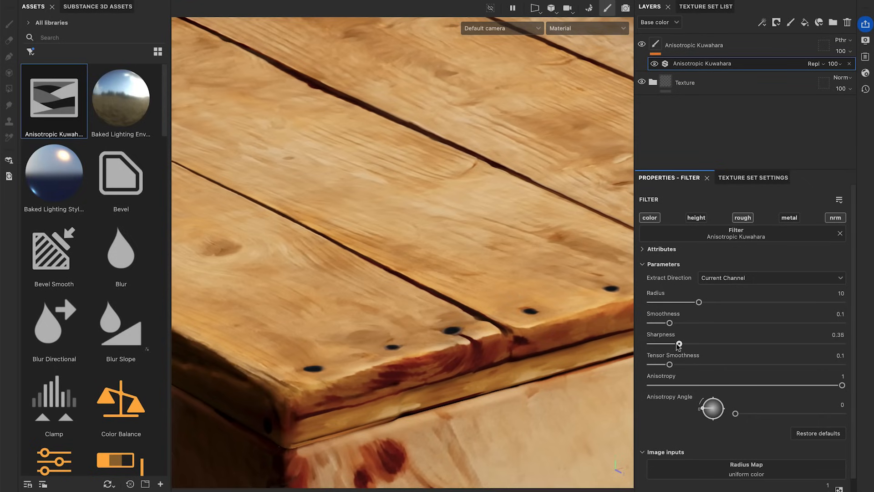
left_click_drag(677, 344, 768, 344)
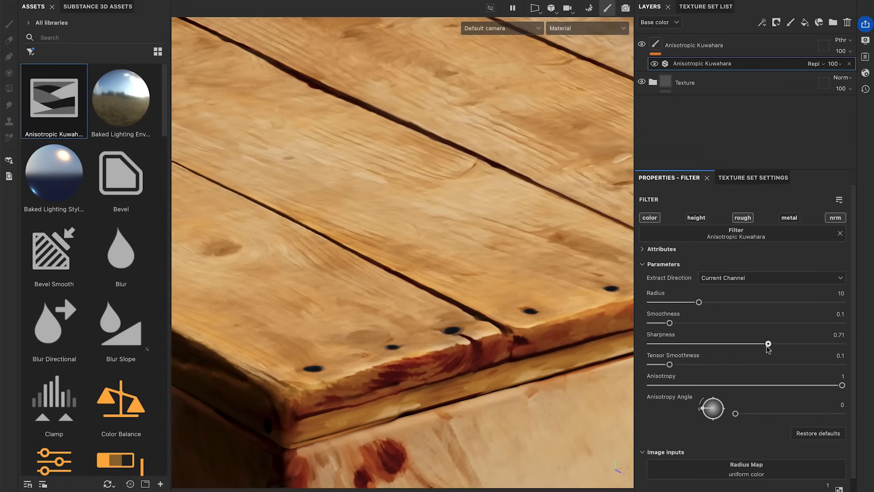
left_click_drag(767, 345, 842, 343)
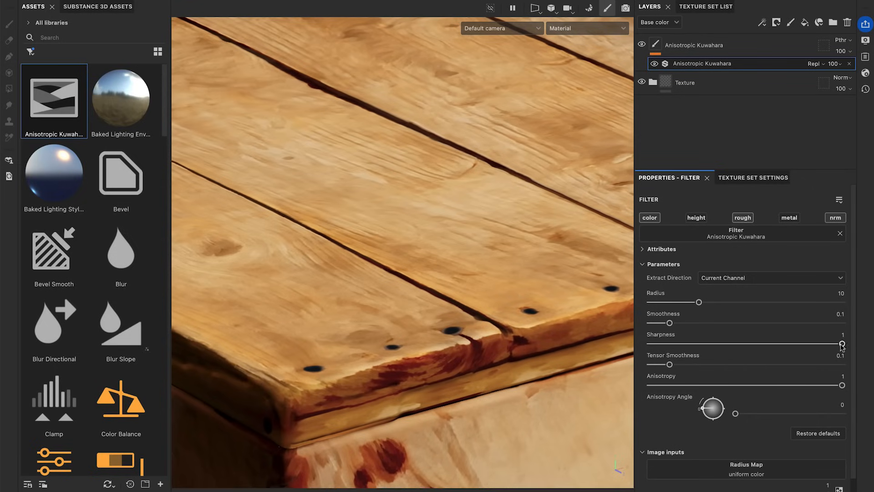
left_click_drag(669, 363, 764, 363)
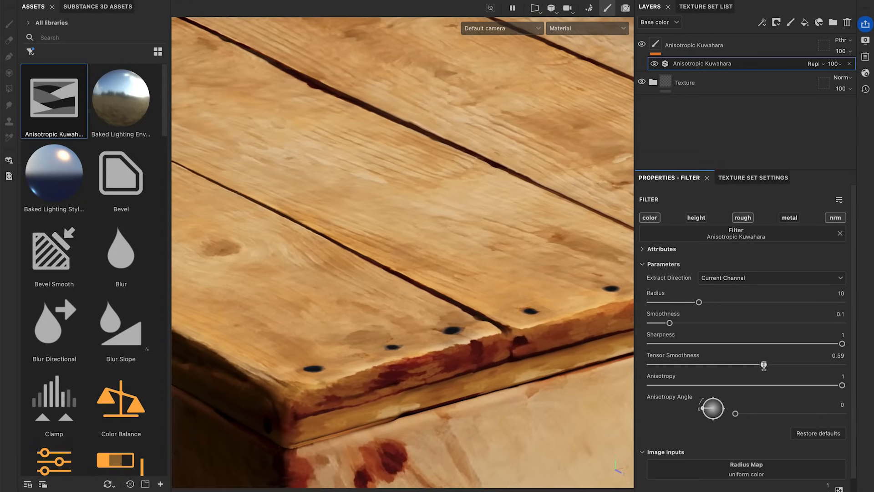
left_click_drag(765, 364, 837, 364)
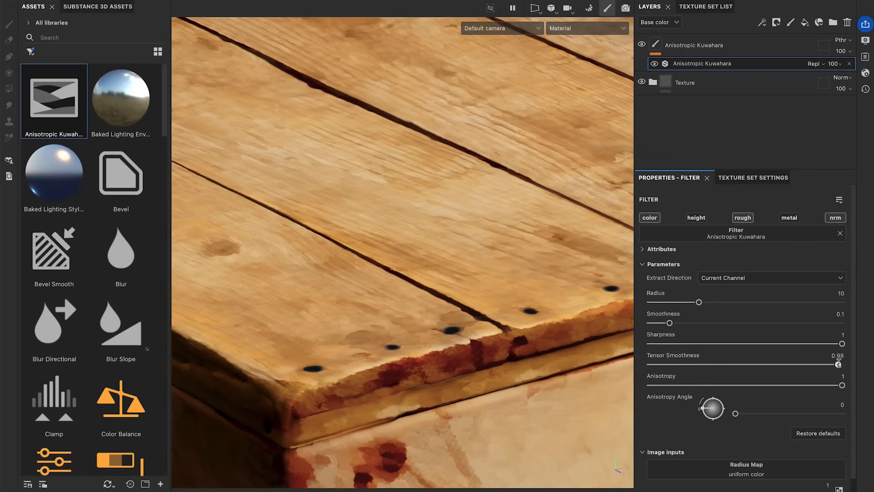
left_click_drag(837, 363, 681, 365)
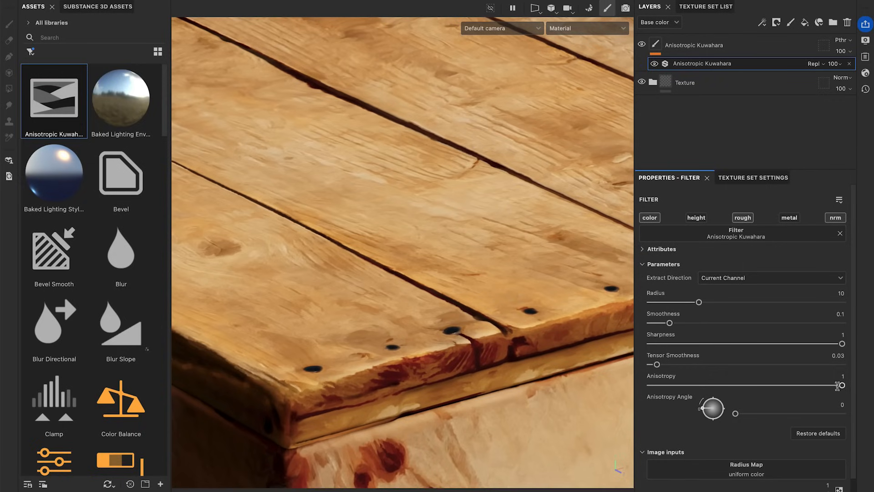
left_click_drag(842, 385, 651, 385)
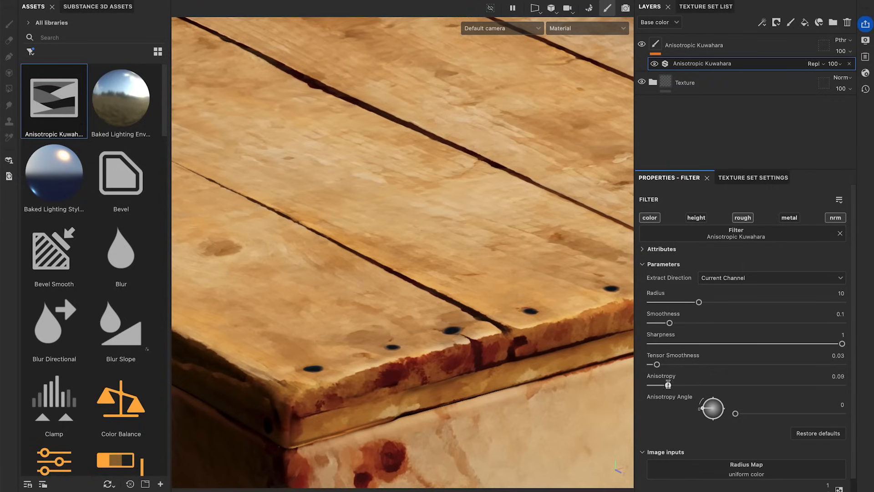
left_click_drag(667, 384, 680, 385)
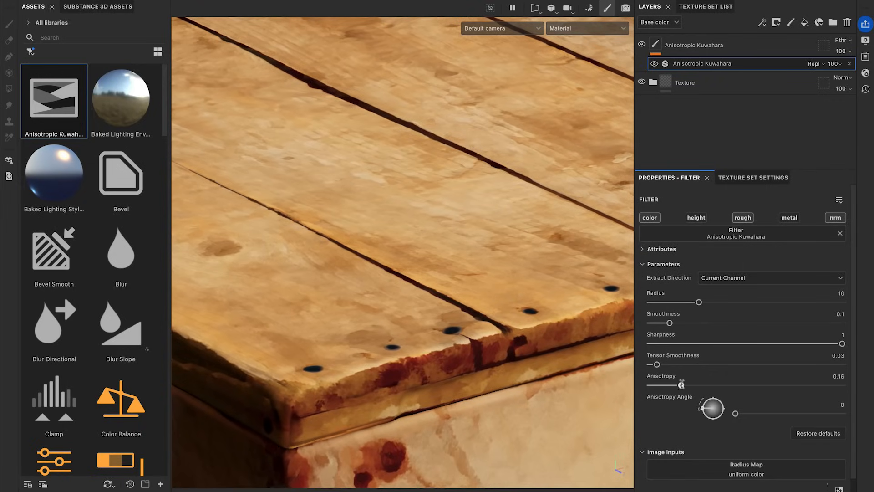
left_click_drag(681, 386, 842, 387)
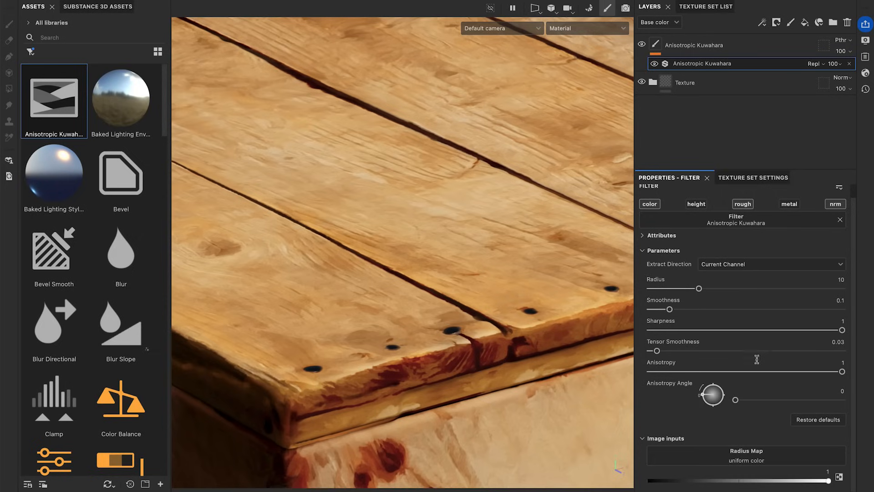
Step: Open Extract Direction and pick its source from Current Channel and Custom Input
left_click(771, 263)
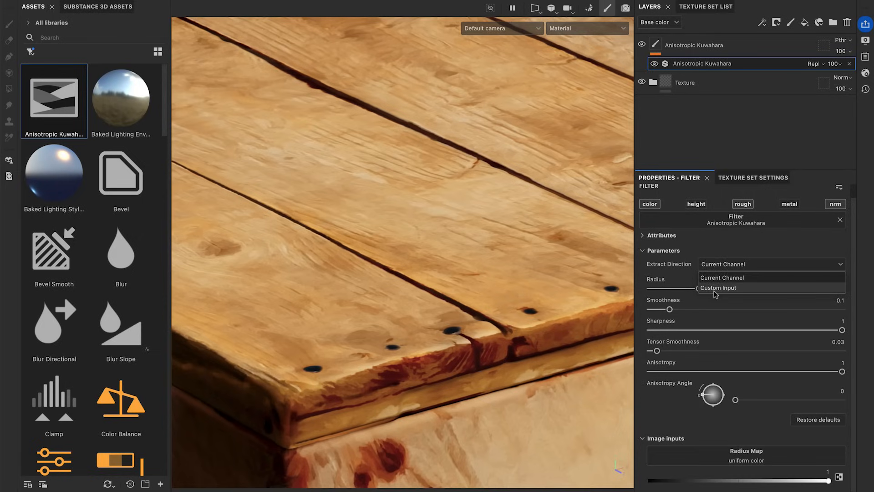
left_click(718, 288)
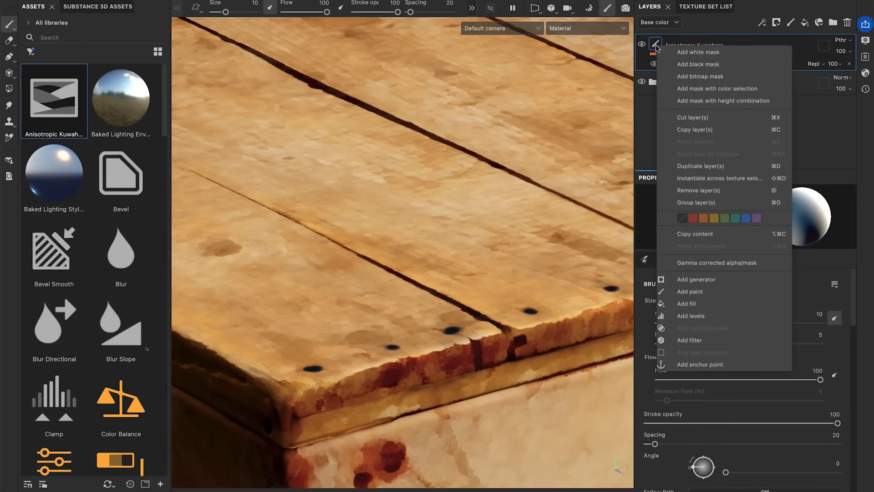
mouse_move(682, 364)
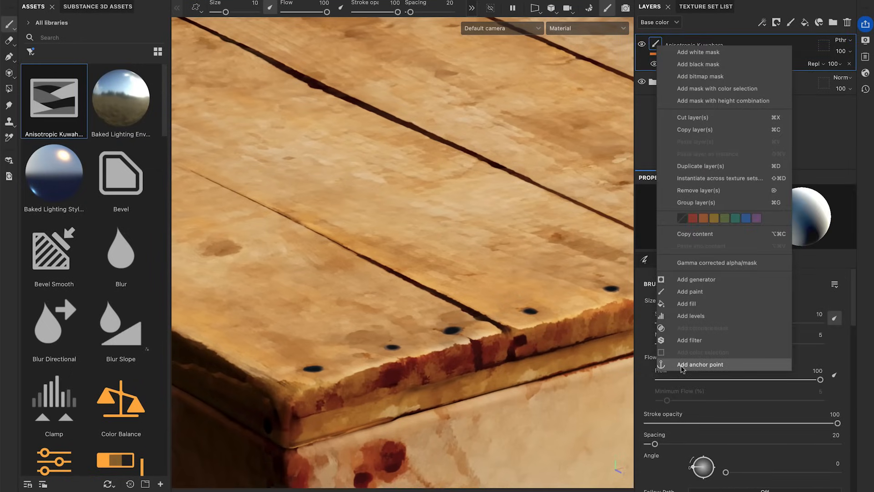
Step: Add an anchor point and supply its Base color channel as the filter's custom input
left_click(700, 364)
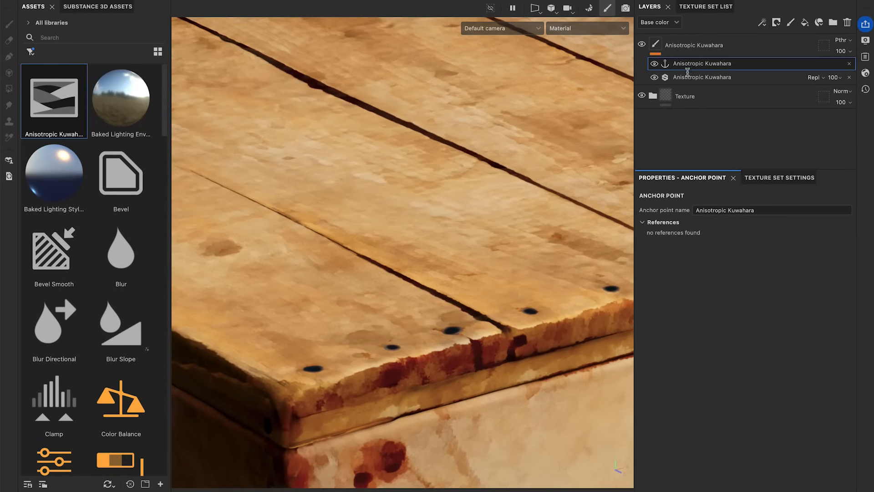
left_click(701, 77)
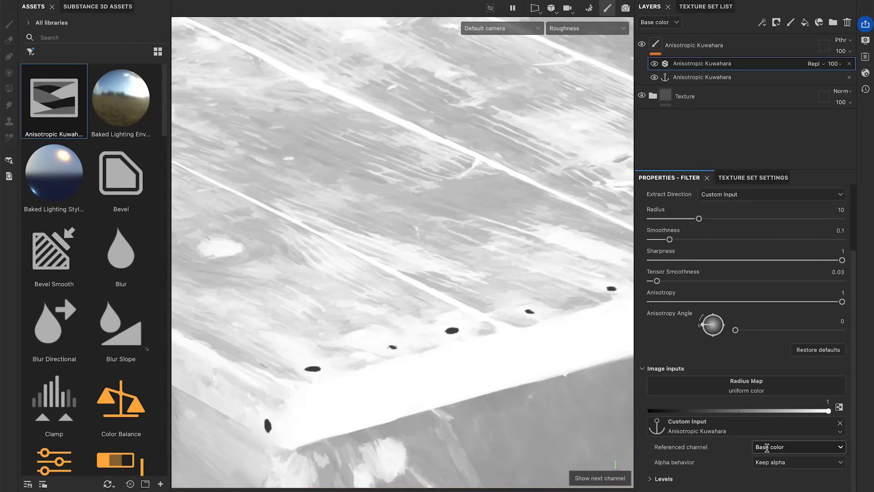
left_click(587, 27)
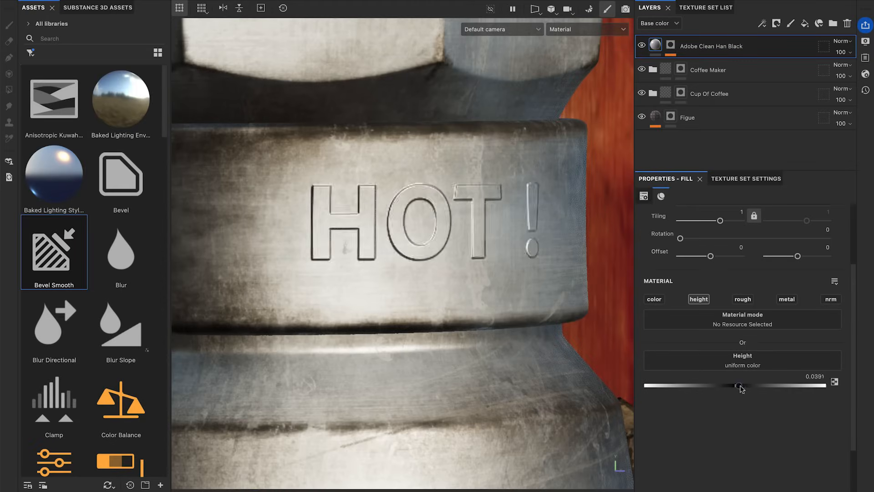
Step: Raise the Adobe Clean Han Black fill layer's Height to about 0.0391
left_click_drag(740, 386, 825, 385)
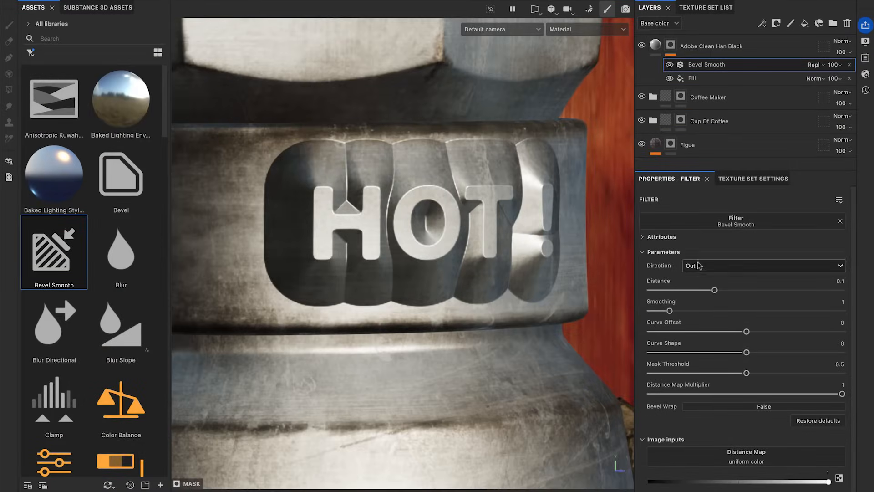
Step: Set the bevel direction to both in and out and halve the distance to about 0.0524
left_click(762, 266)
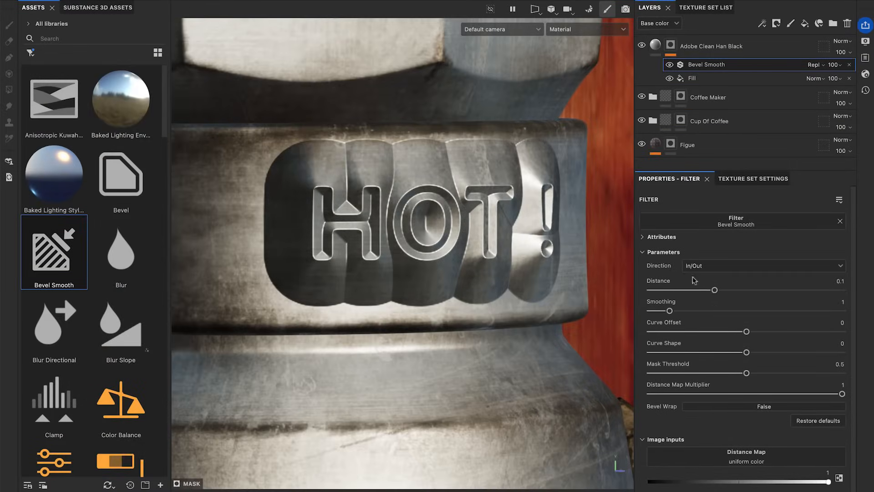
left_click(763, 265)
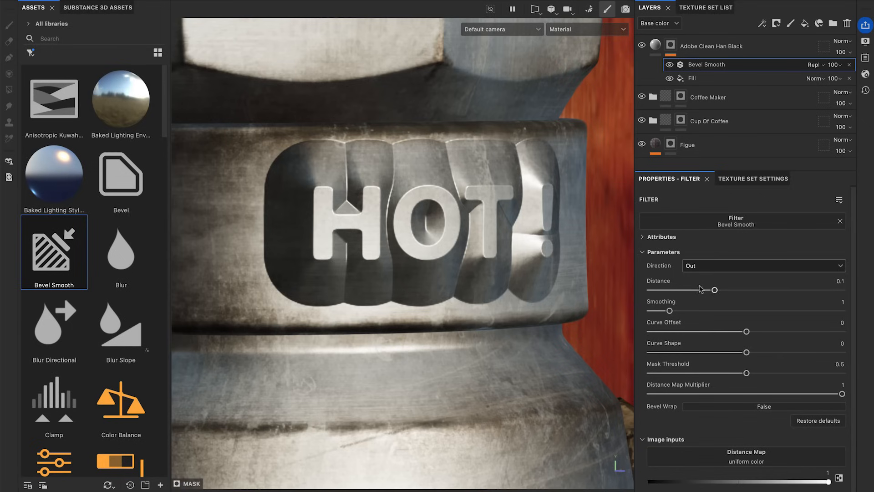
left_click_drag(708, 290, 720, 290)
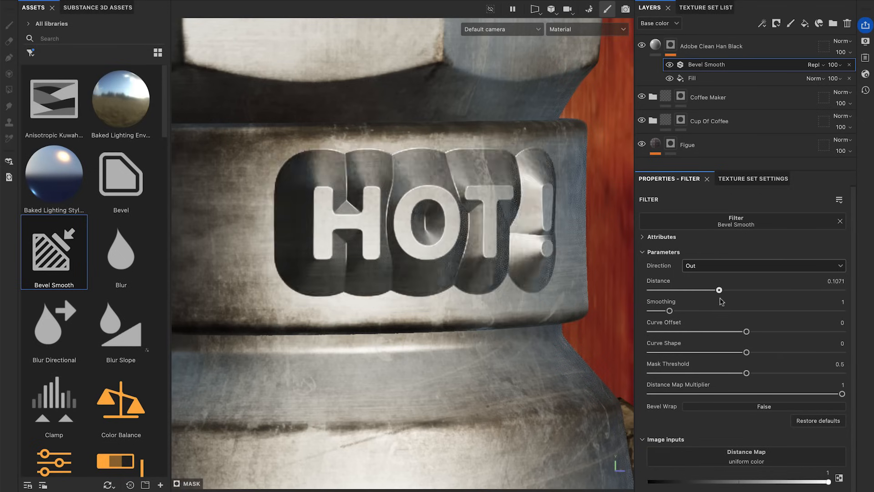
left_click_drag(719, 290, 672, 290)
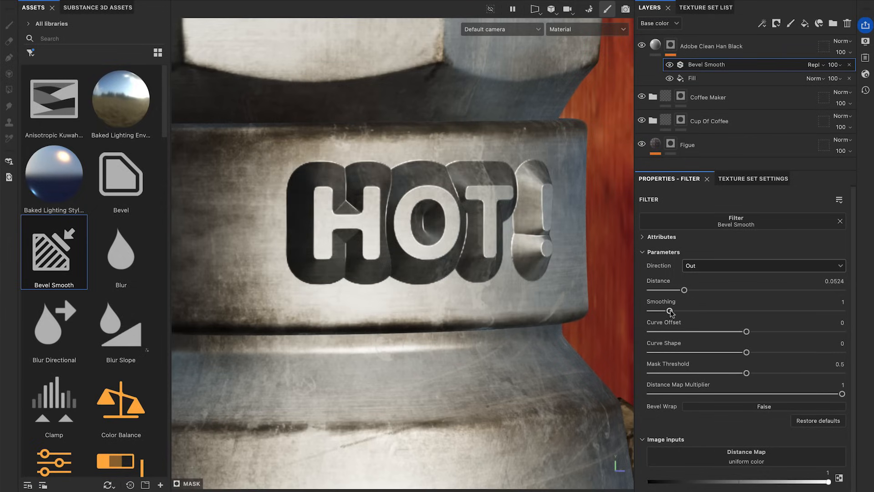
Step: Test several bevel smoothing values, settling on a low smoothing of 0.5
left_click_drag(669, 310, 711, 310)
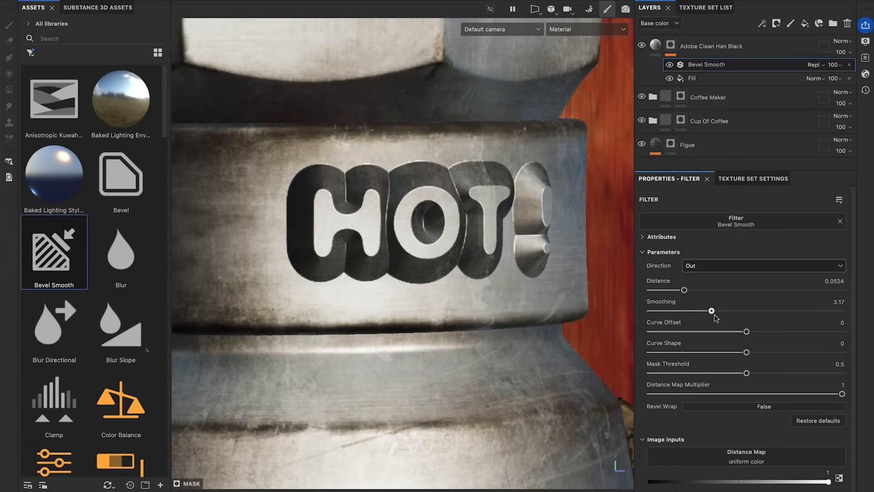
left_click_drag(711, 310, 672, 311)
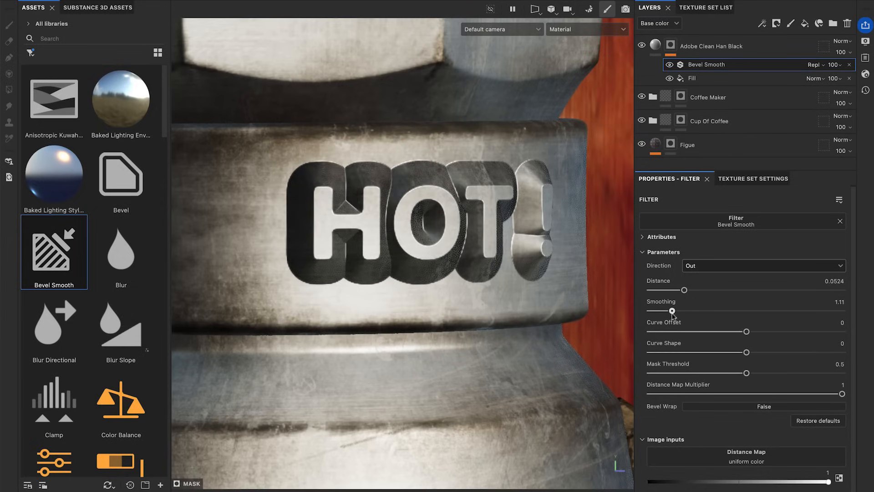
left_click_drag(672, 311, 650, 311)
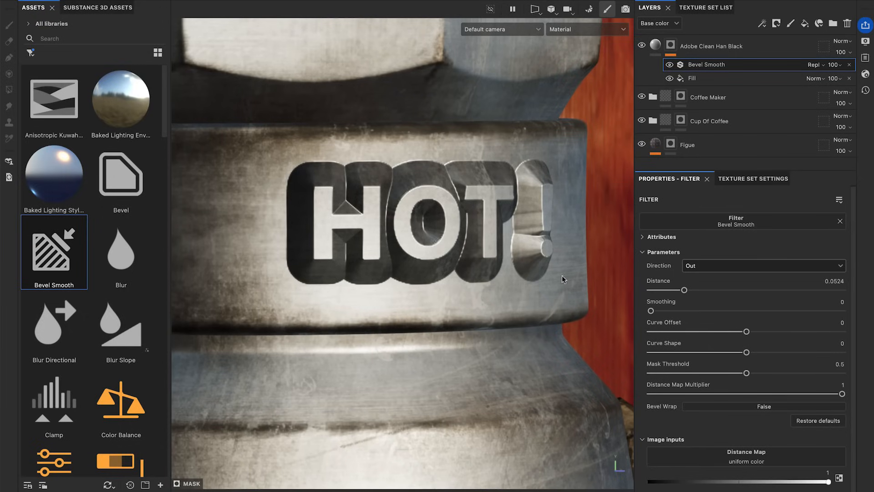
left_click_drag(652, 310, 713, 310)
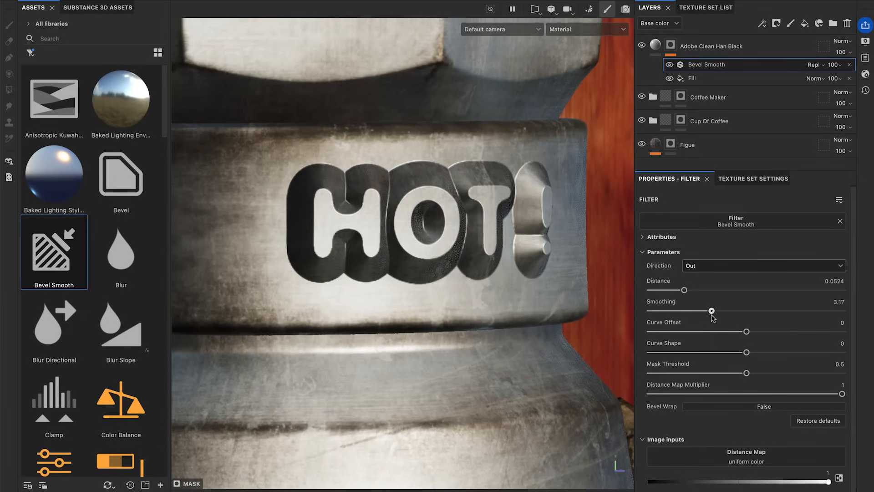
left_click_drag(712, 310, 728, 310)
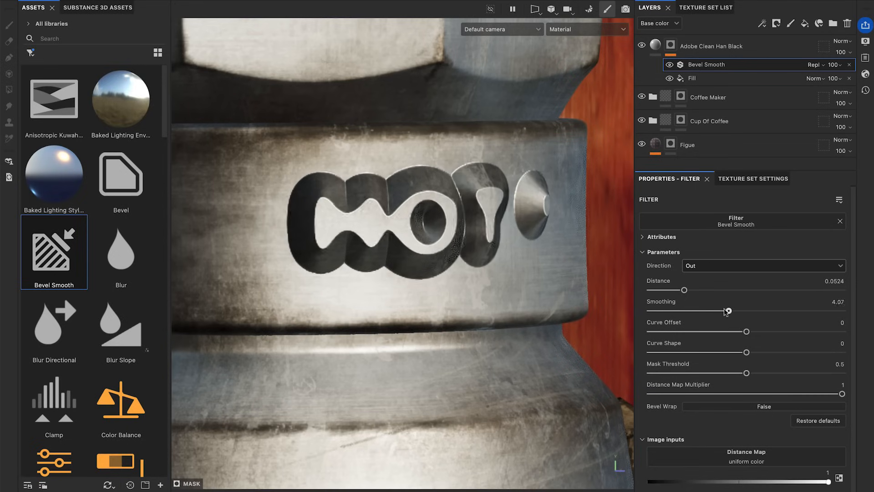
left_click_drag(727, 310, 660, 310)
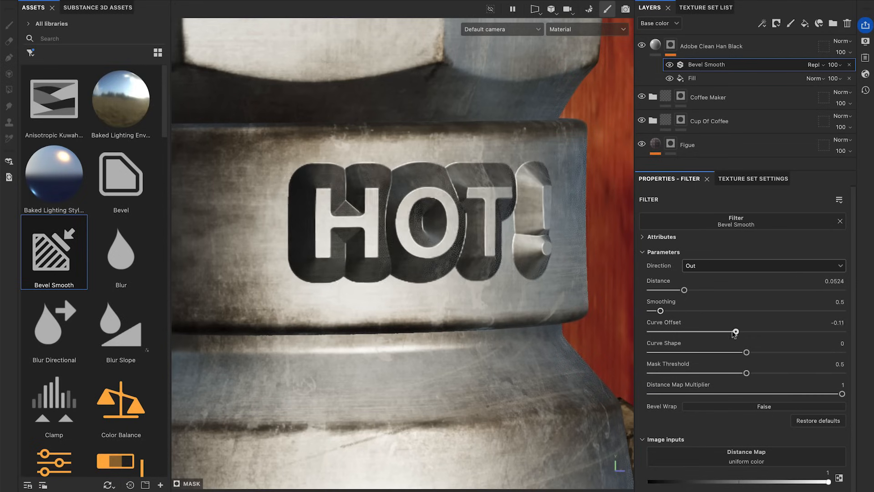
Step: Test the curve offset, curve shape and mask threshold, restoring threshold to 0.5
left_click_drag(736, 331, 717, 331)
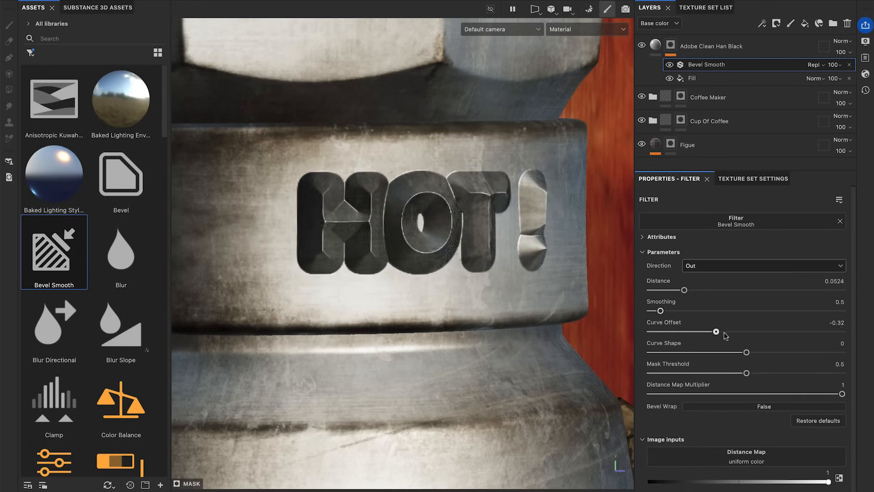
left_click_drag(716, 331, 762, 331)
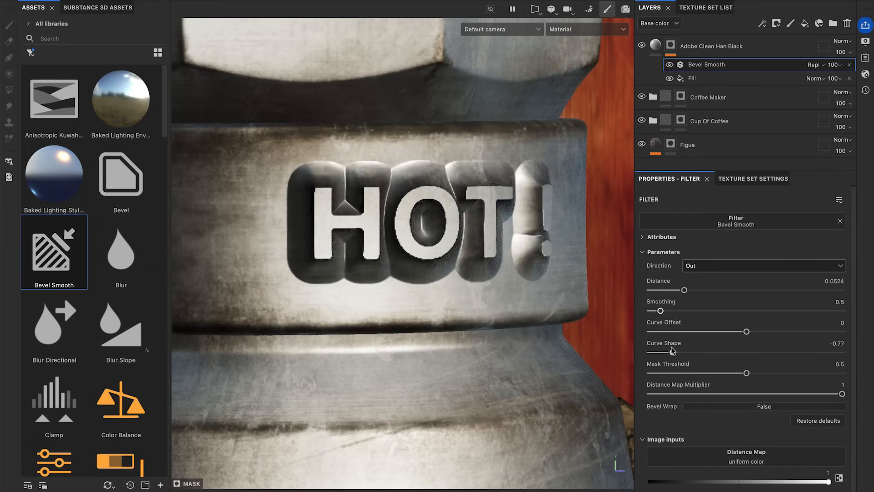
left_click_drag(672, 350, 774, 352)
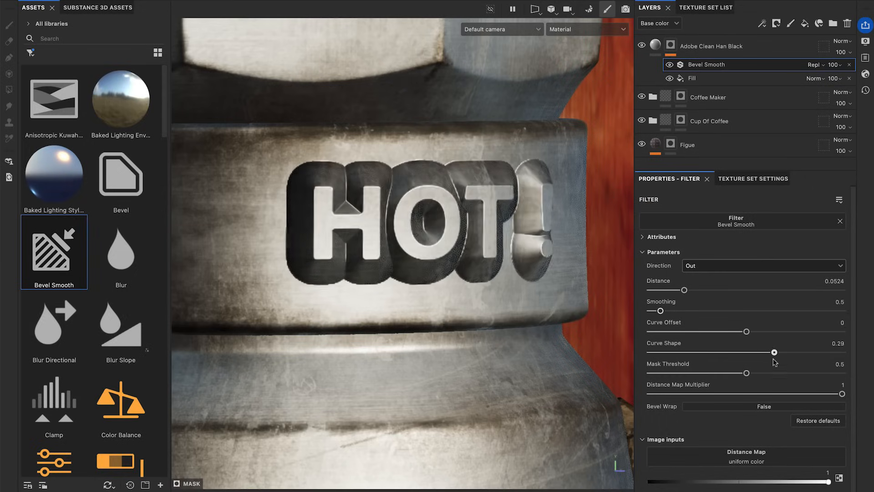
left_click_drag(774, 352, 758, 352)
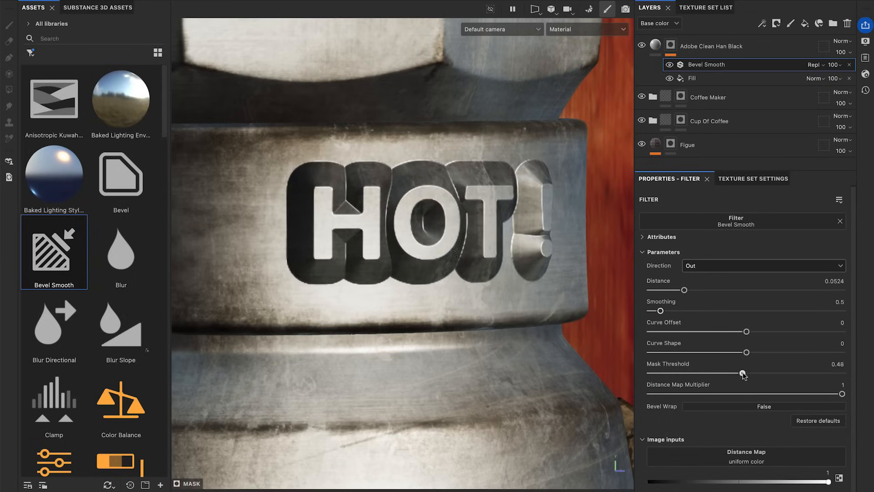
left_click_drag(744, 374, 686, 373)
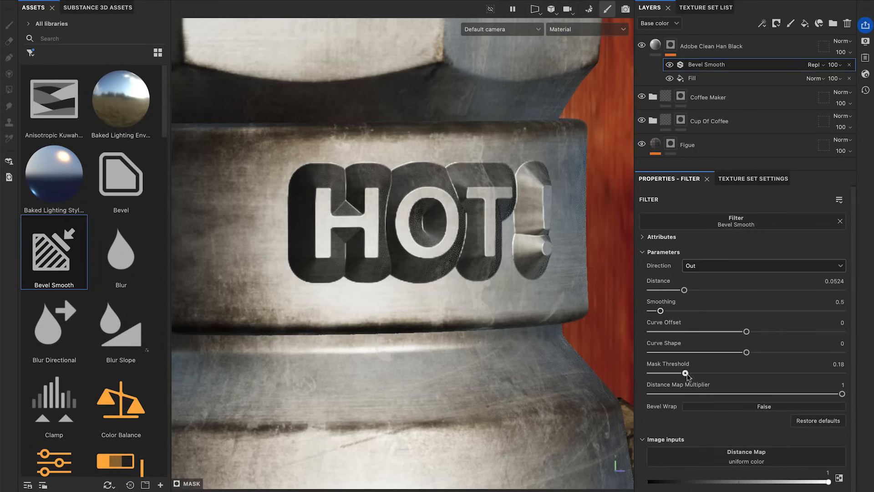
left_click_drag(687, 373, 770, 373)
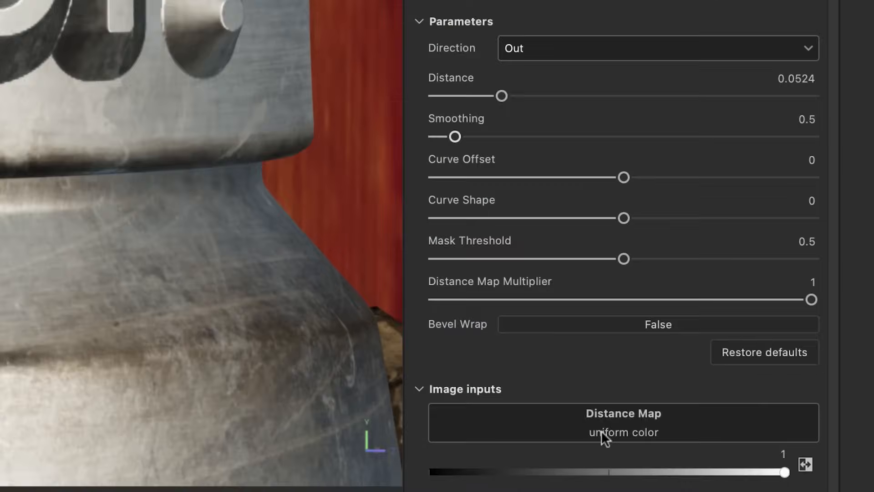
Step: Use 3D Perlin Noise as the bevel's distance map and adjust its scale
left_click(624, 422)
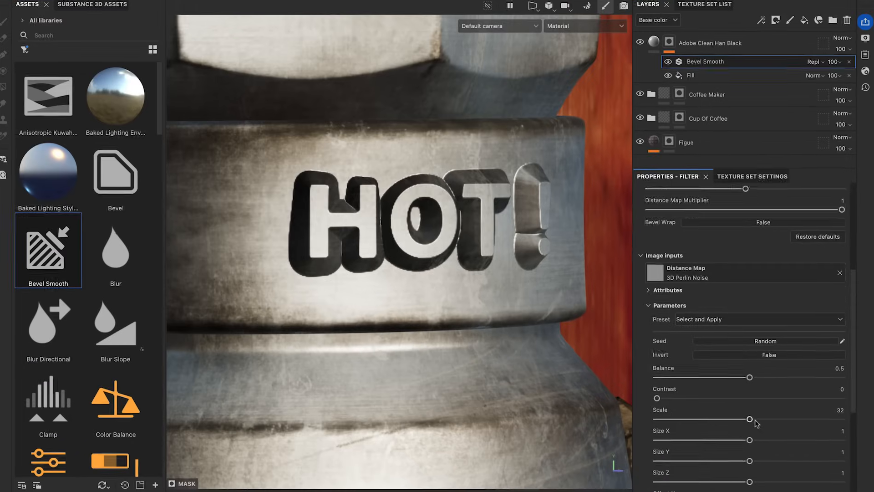
left_click_drag(751, 419, 842, 359)
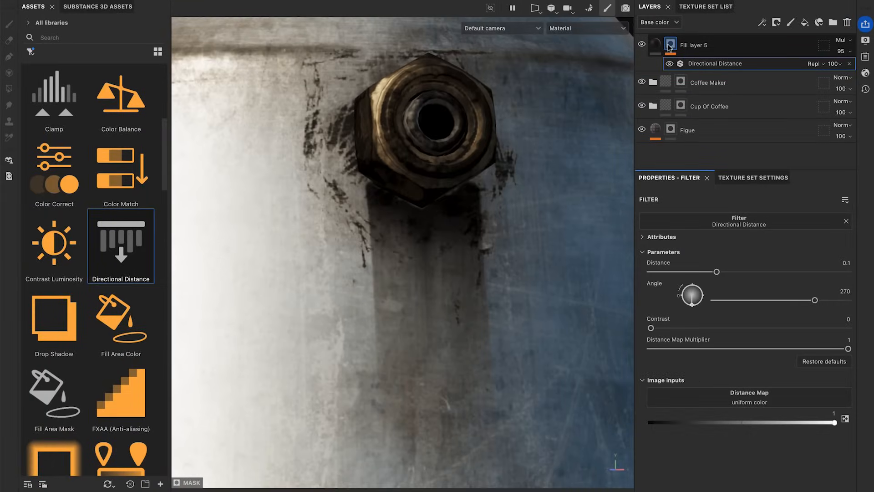
Step: Adjust the Directional Distance value to lengthen the streak below the nut, nudging the angle
left_click_drag(718, 272, 773, 271)
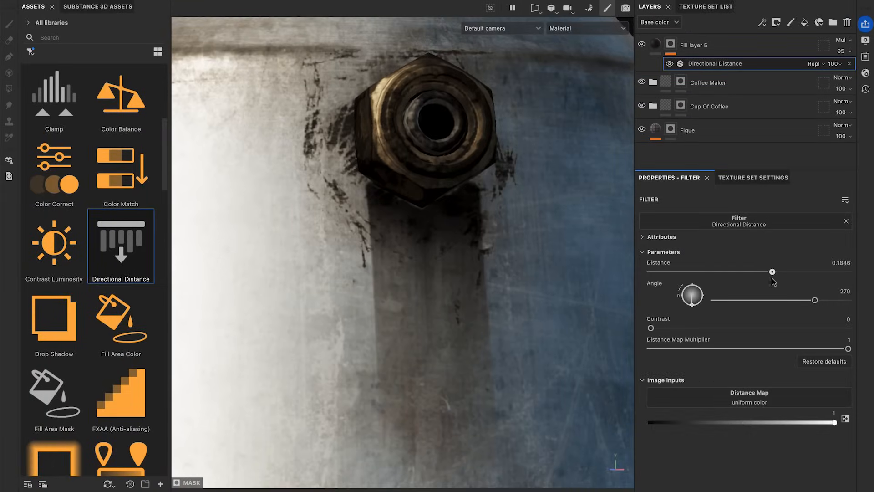
left_click_drag(772, 272, 668, 271)
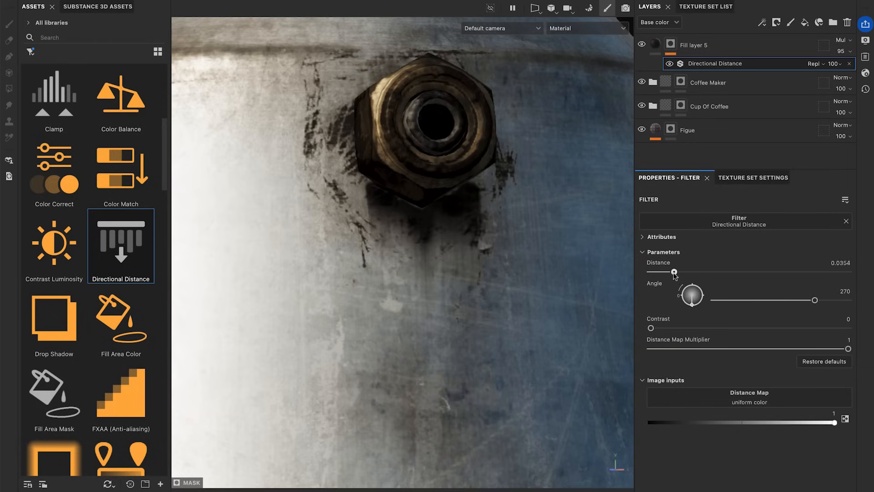
left_click_drag(668, 271, 684, 271)
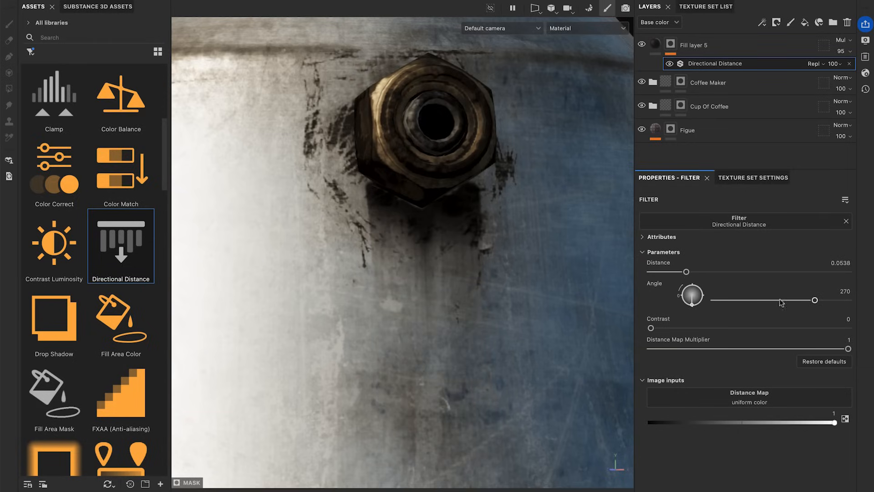
left_click_drag(814, 300, 834, 300)
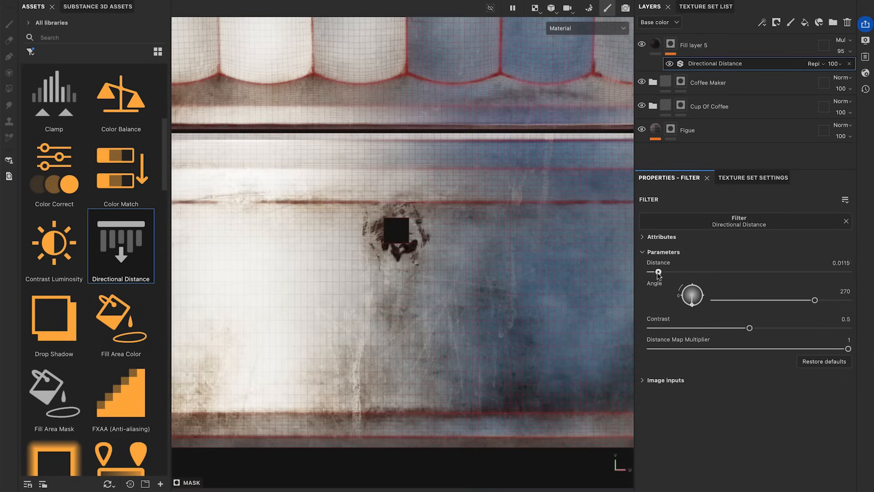
Step: Test a longer distance and a diagonal angle, then raise Contrast for a hard-edged streak
left_click_drag(655, 272, 732, 271)
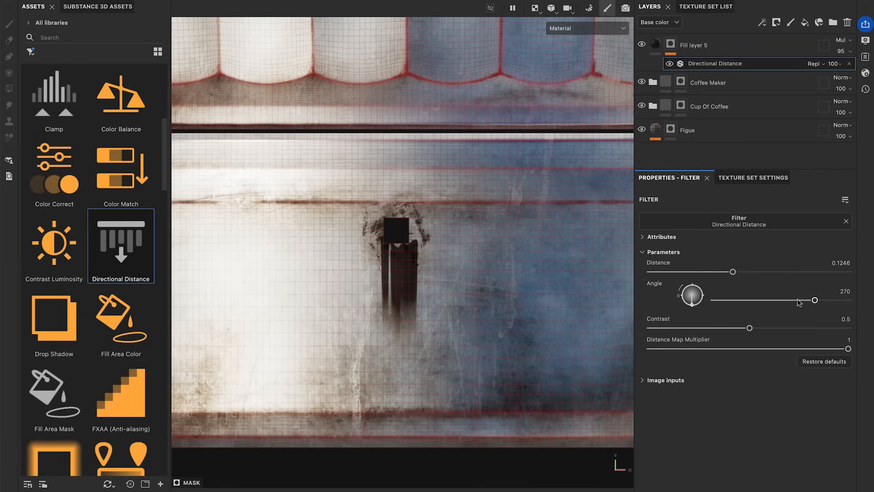
left_click_drag(814, 300, 831, 300)
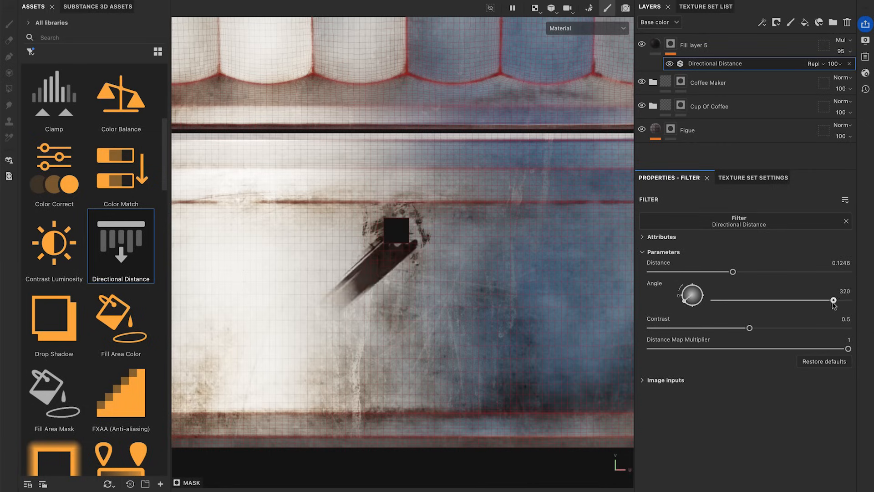
left_click_drag(832, 301, 816, 301)
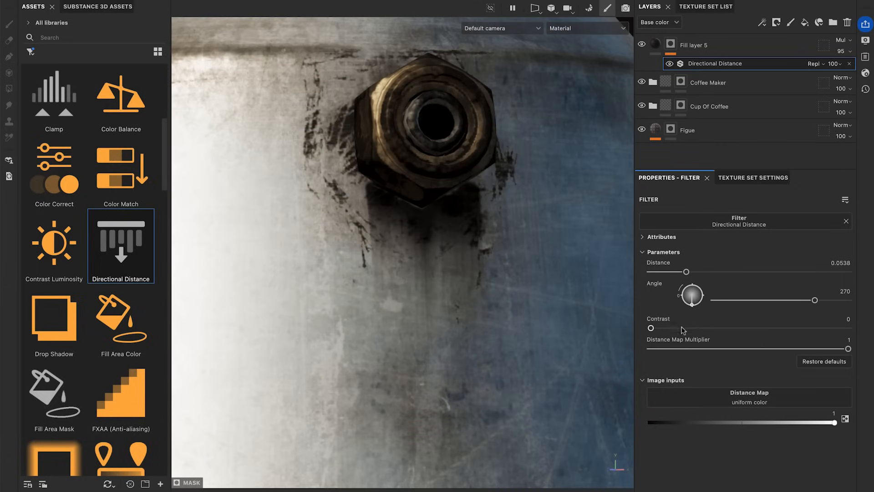
left_click_drag(650, 328, 848, 328)
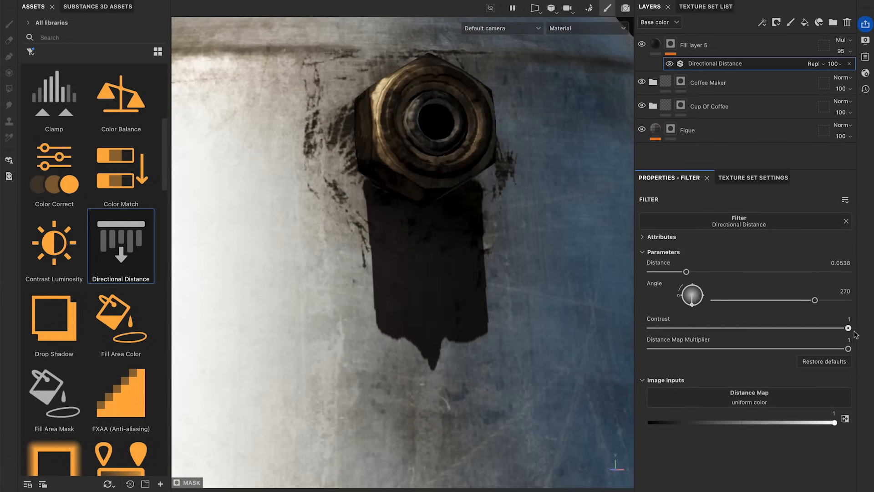
left_click_drag(848, 328, 750, 328)
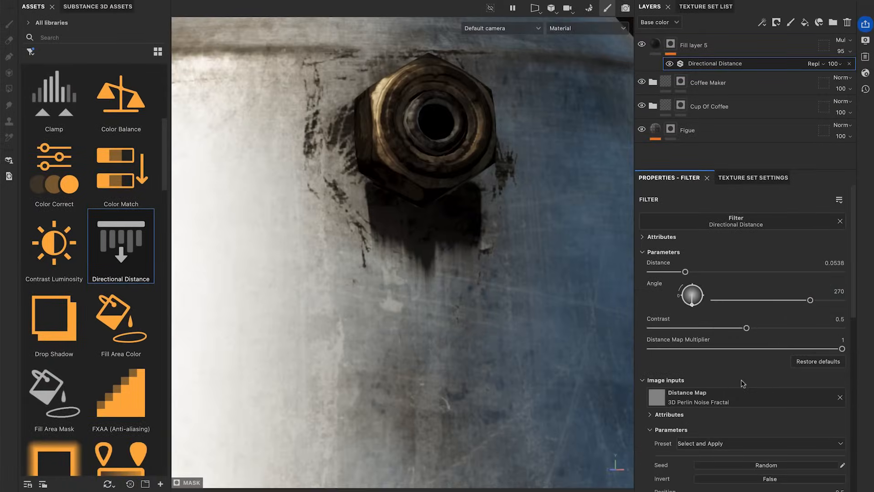
Step: Raise the 3D Perlin Noise Fractal Contrast to 0.82 and lower its Scale to about 16
scroll("down", 3)
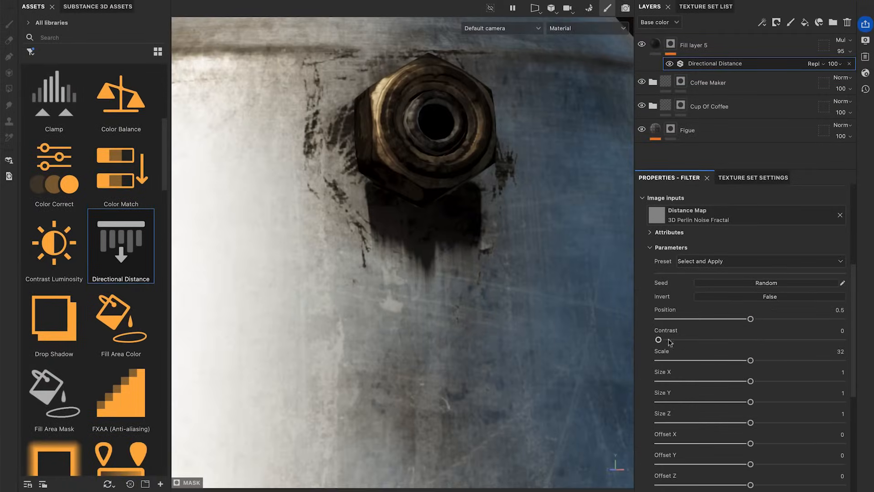
left_click_drag(658, 340, 810, 340)
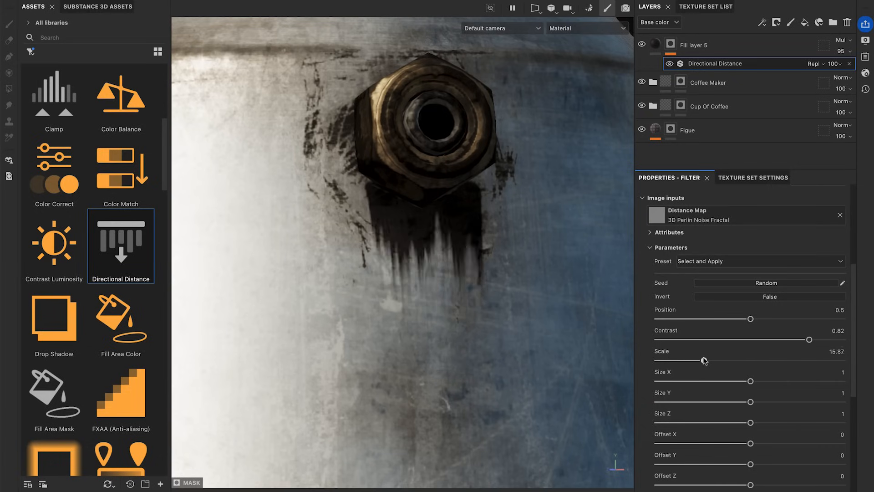
left_click_drag(702, 360, 672, 360)
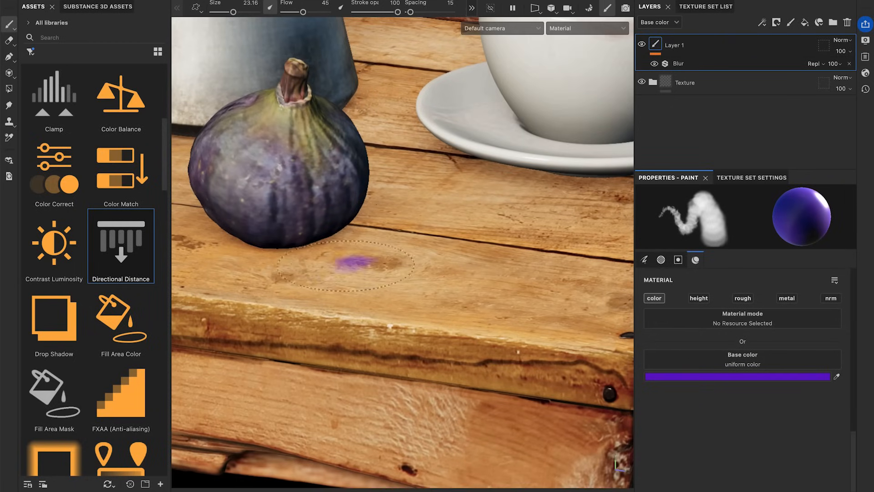
Step: Paint a purple dab beside the fig, then switch to pinkish red and paint more streaks
left_click_drag(345, 262, 485, 318)
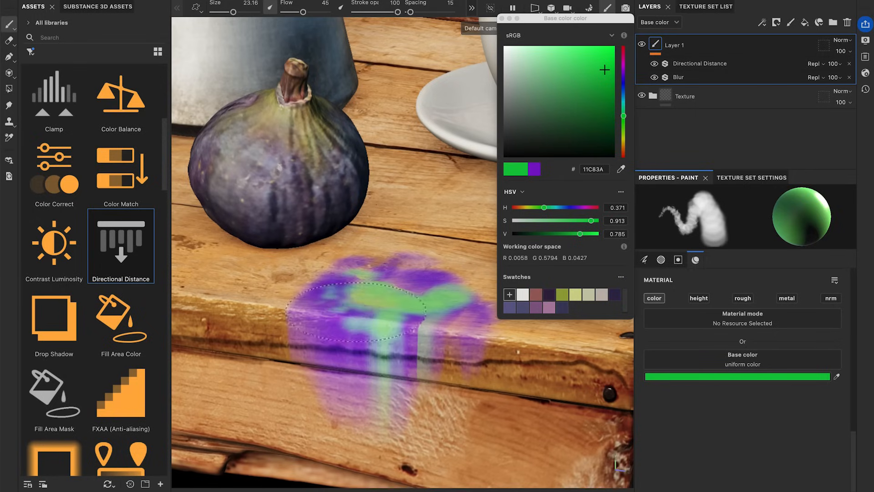
left_click_drag(544, 207, 593, 207)
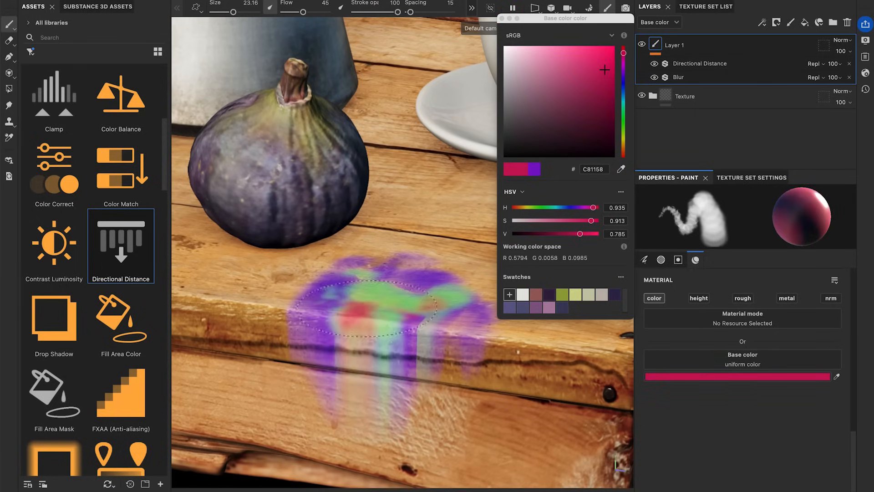
left_click_drag(580, 207, 524, 207)
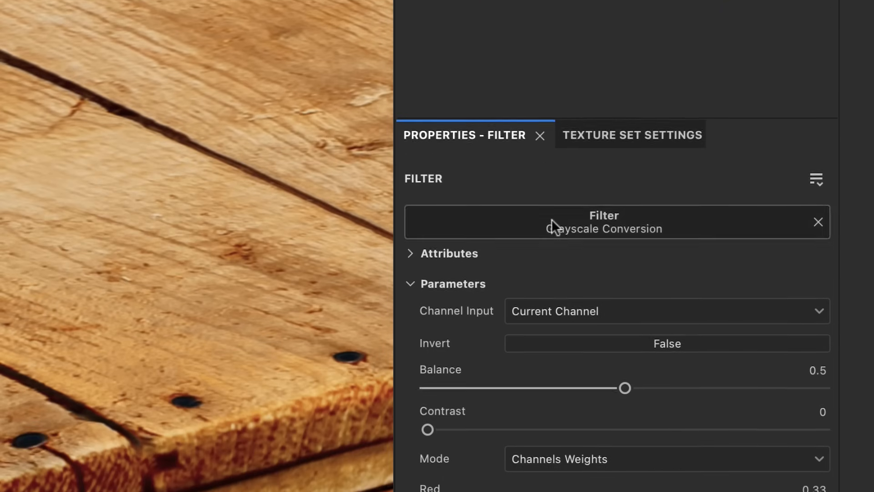
Step: Adjust Grayscale Conversion channel weights to isolate one colour channel of the splatter image
left_click(666, 311)
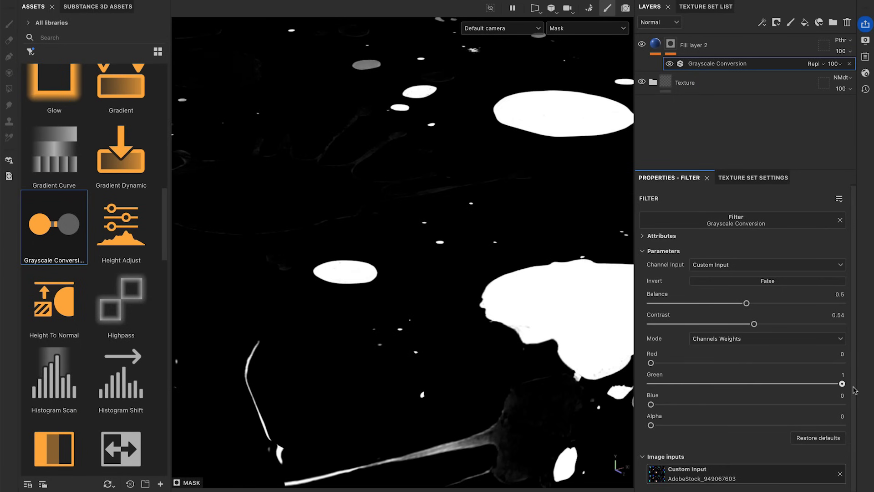
left_click_drag(650, 404, 660, 405)
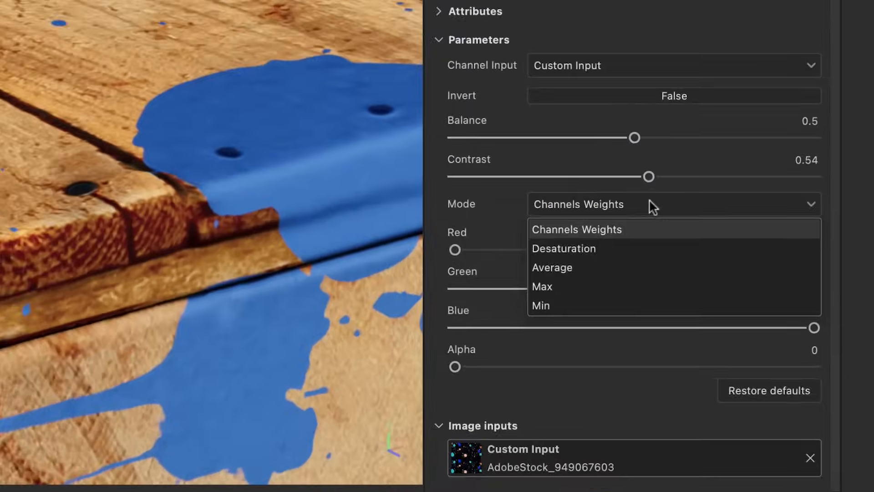
left_click(540, 305)
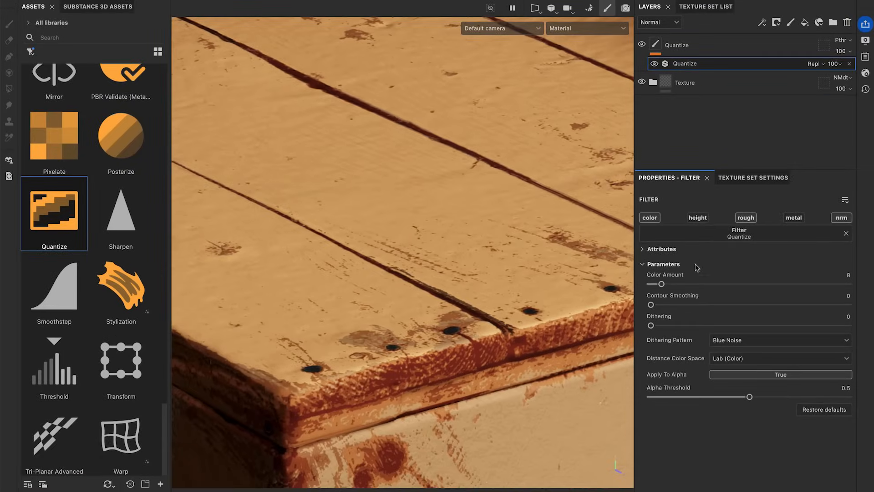
Step: Drag the Quantize Color Amount through 5, 3 and 6, finishing at 16 colours
left_click_drag(662, 284, 656, 283)
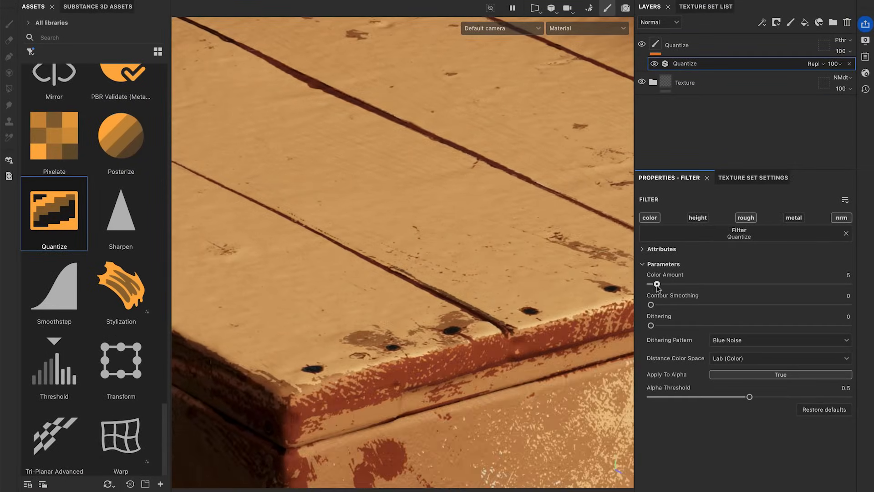
left_click_drag(658, 284, 654, 284)
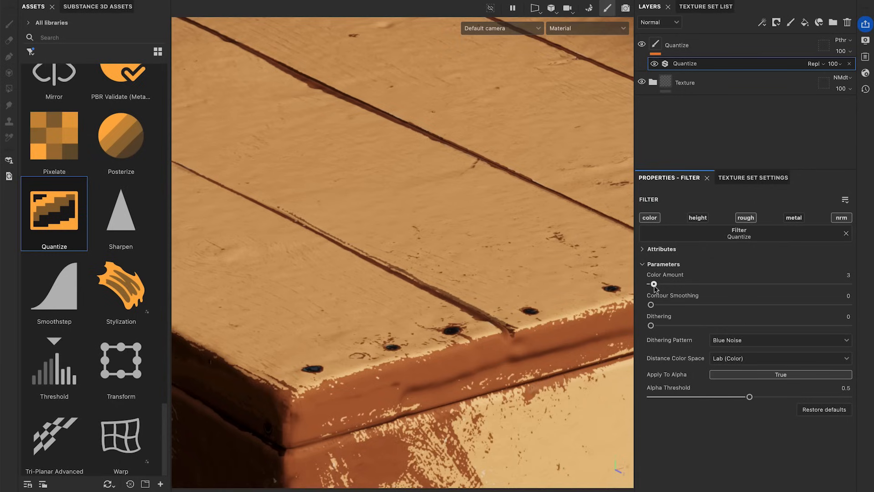
left_click_drag(654, 284, 658, 285)
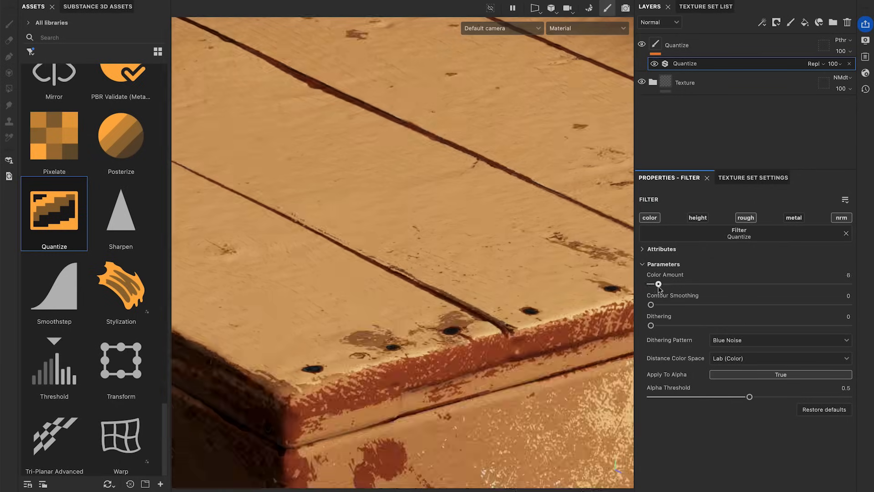
left_click_drag(657, 284, 674, 284)
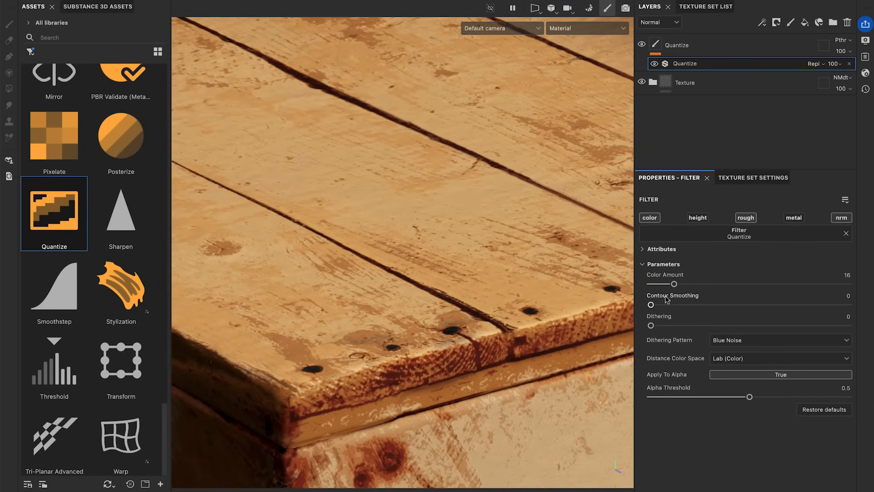
Step: Push Contour Smoothing to its maximum, then bring it back to 0
left_click_drag(651, 305, 718, 305)
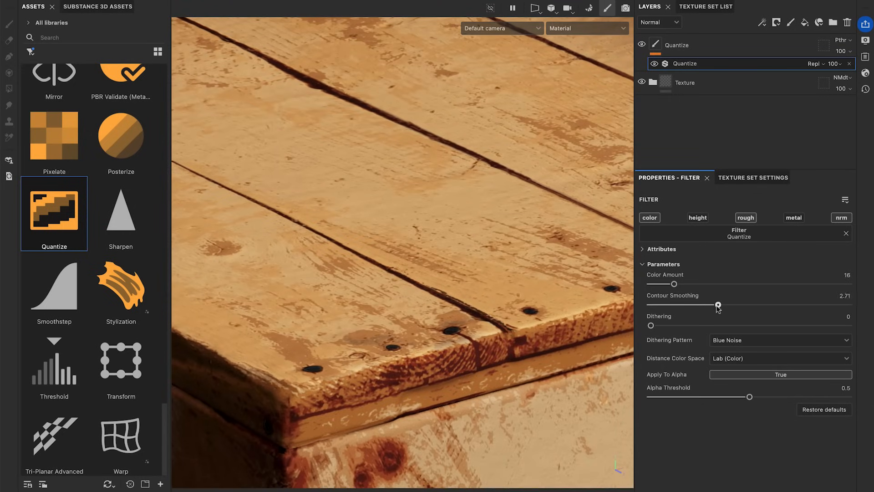
left_click_drag(718, 306, 795, 305)
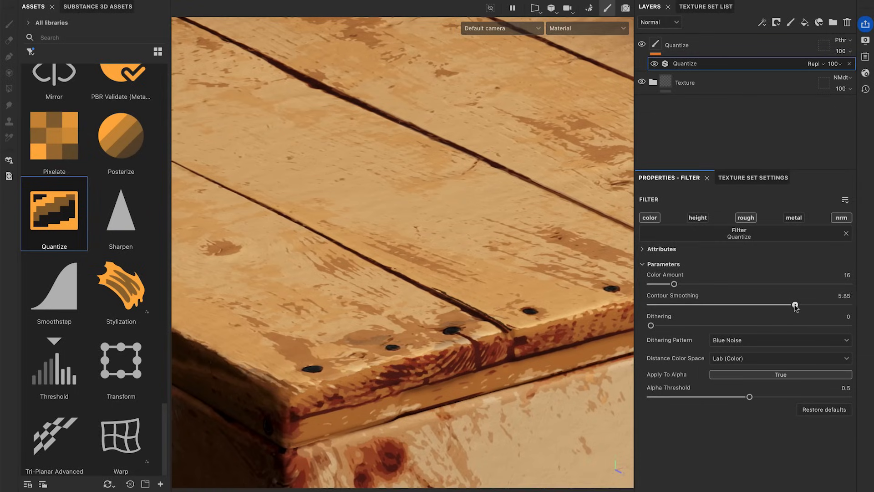
left_click_drag(794, 305, 847, 305)
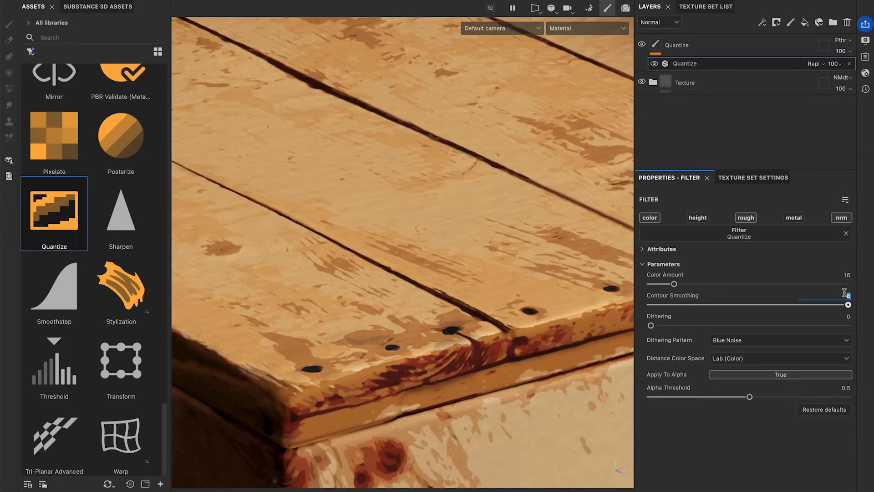
left_click_drag(848, 305, 750, 304)
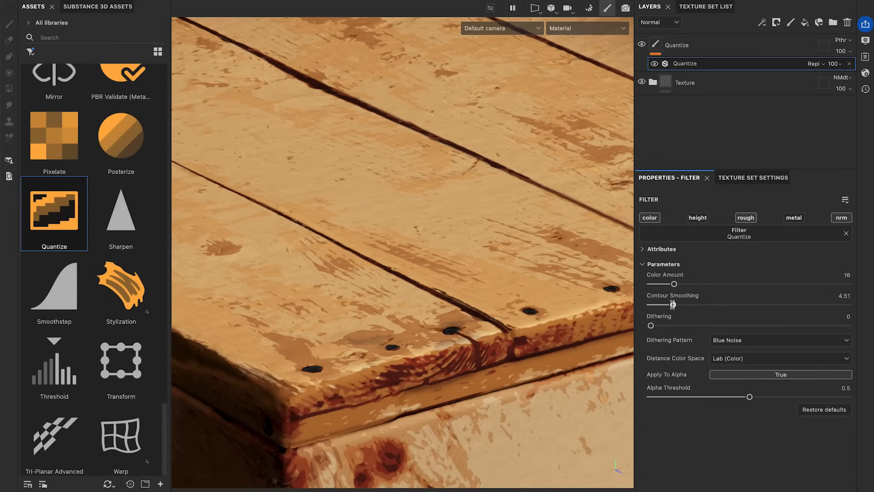
left_click_drag(674, 305, 649, 305)
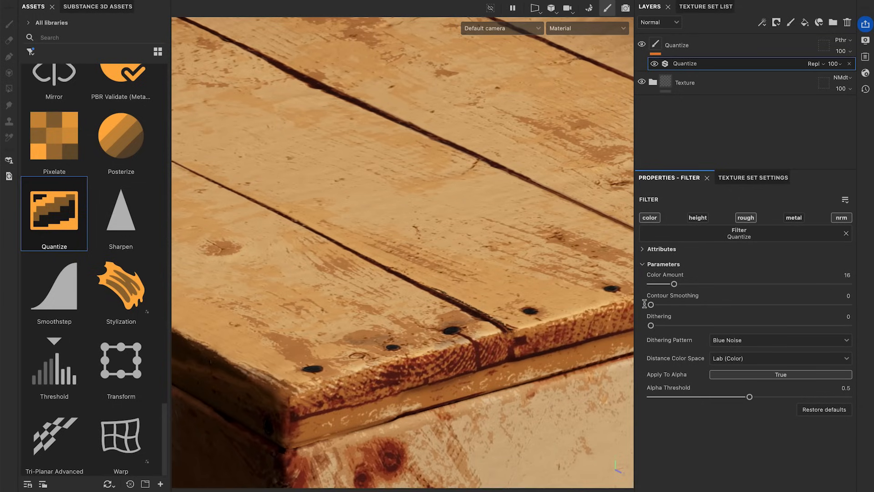
left_click_drag(650, 325, 688, 325)
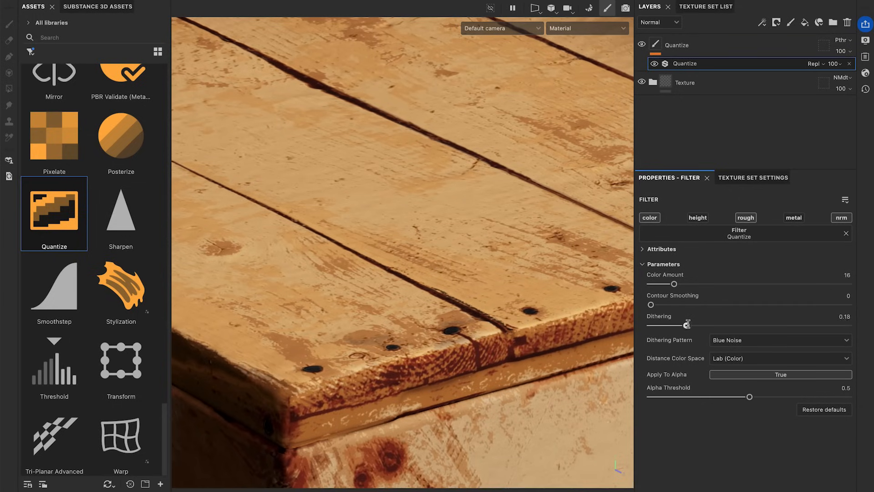
left_click_drag(687, 326, 849, 325)
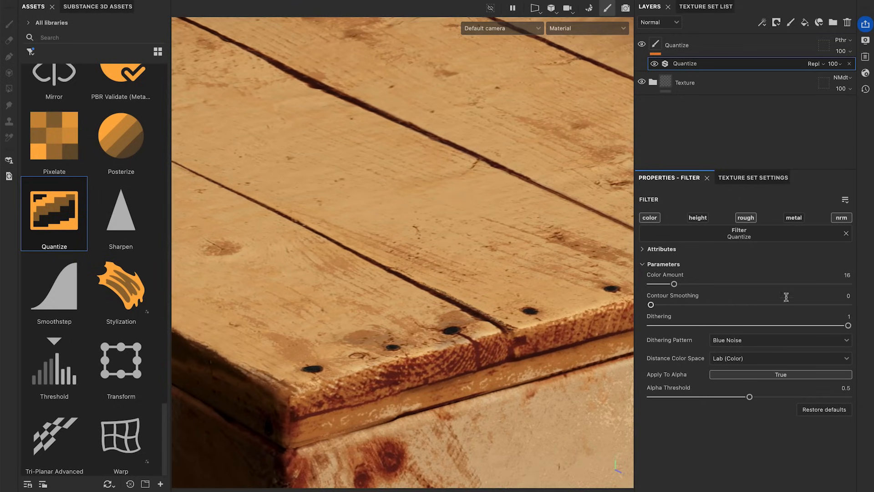
left_click_drag(674, 283, 656, 284)
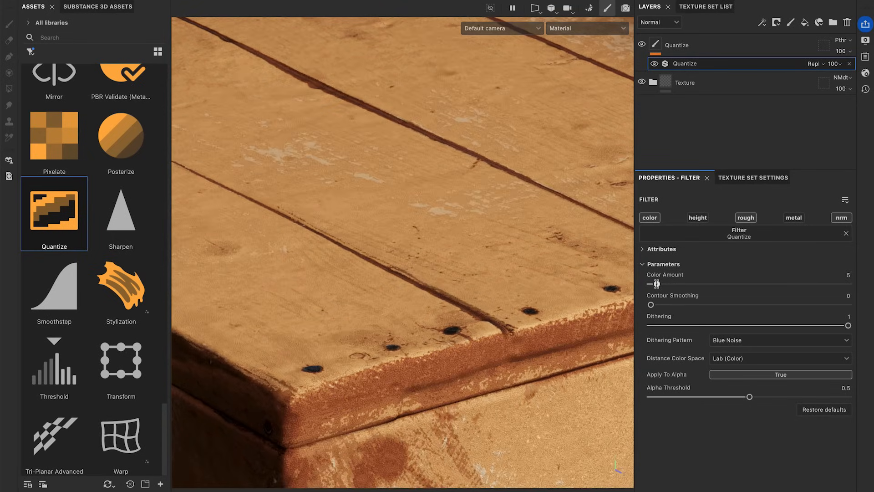
left_click_drag(848, 325, 826, 323)
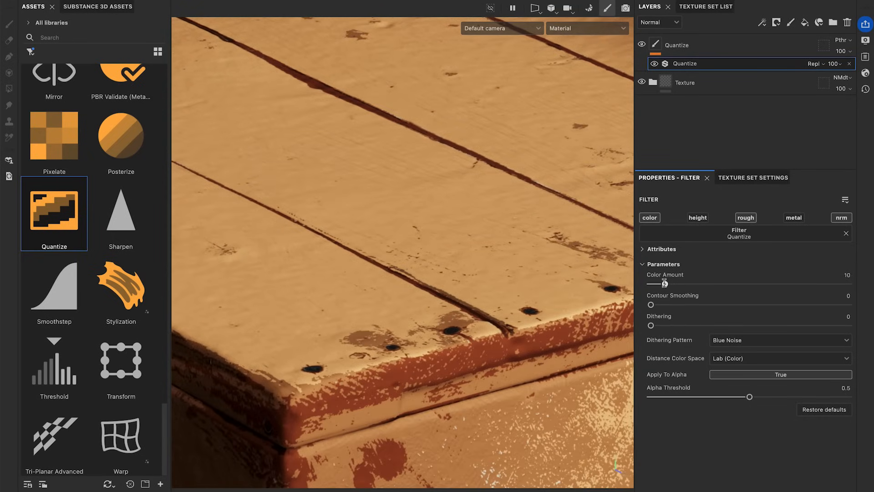
left_click_drag(663, 283, 675, 283)
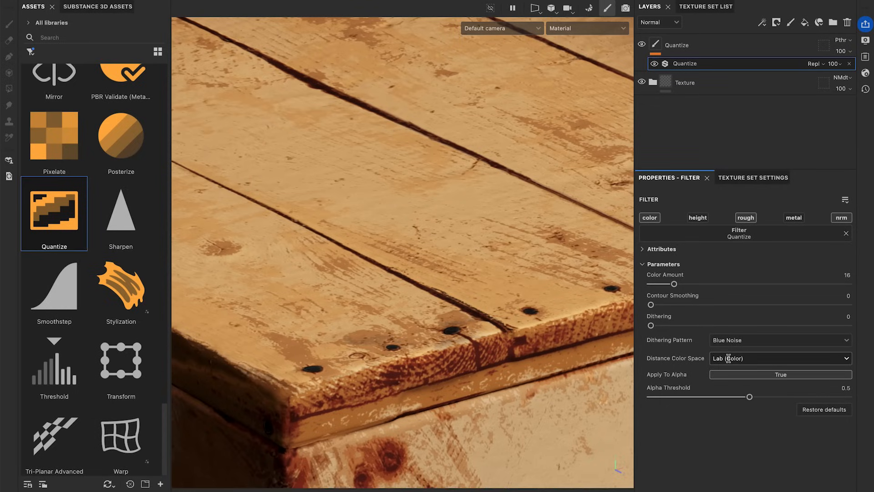
Step: Cycle the Base color, Roughness and Normal viewport channels, keeping Distance Color Space at Lab (Color)
left_click(586, 28)
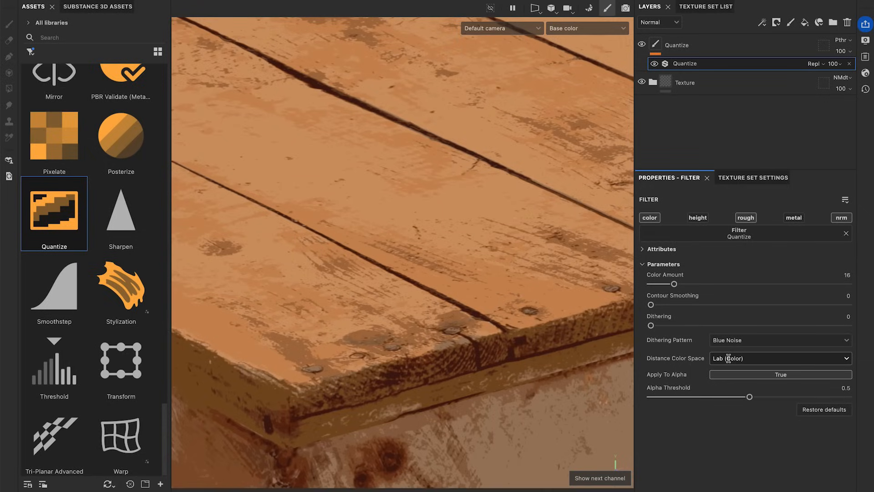
left_click(779, 358)
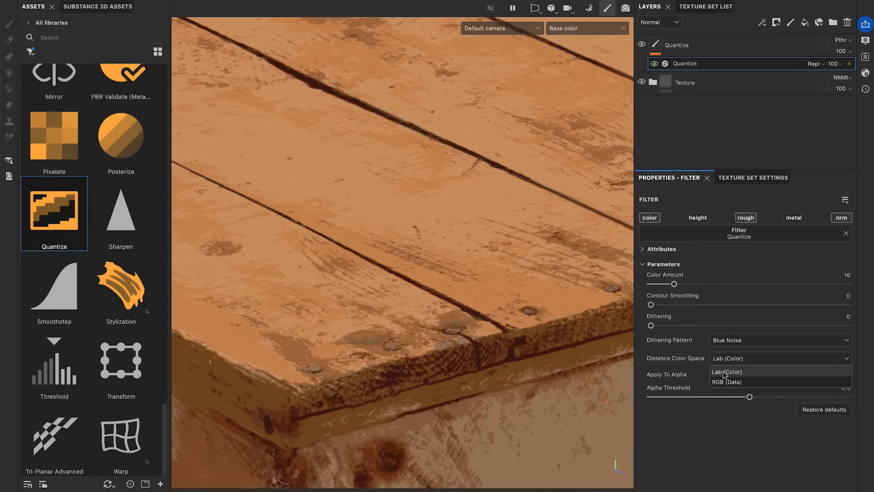
left_click(586, 28)
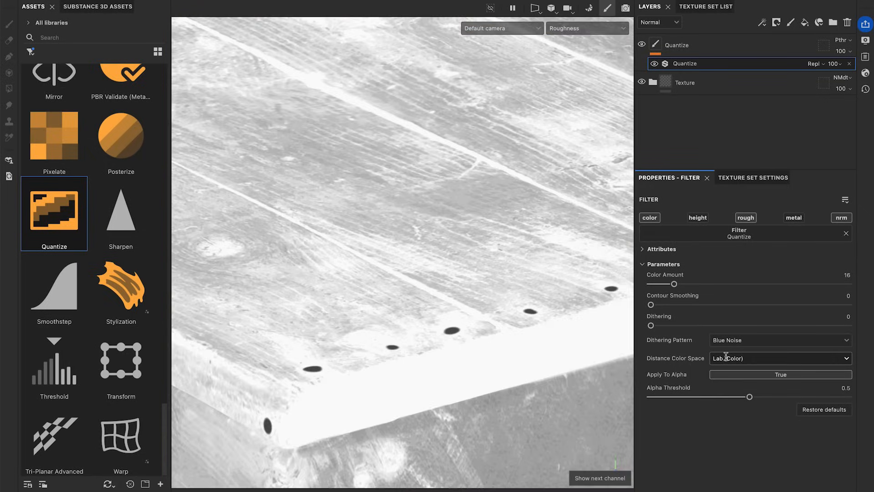
left_click(779, 358)
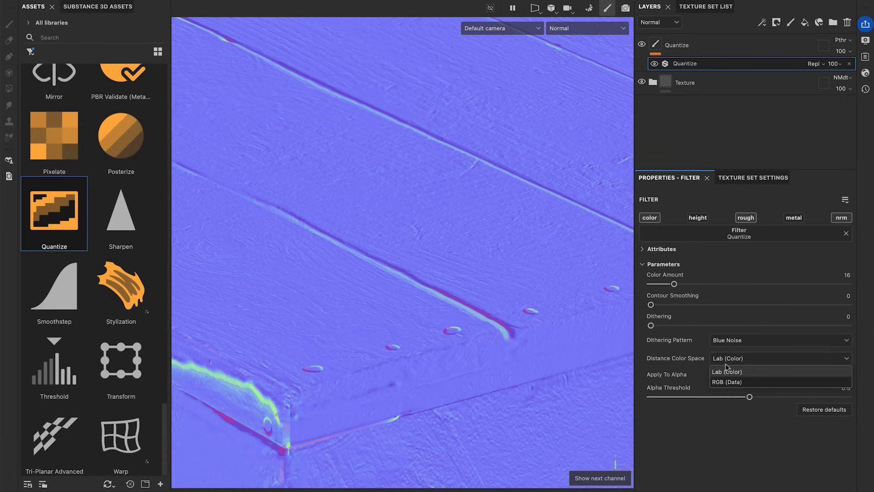
left_click(727, 382)
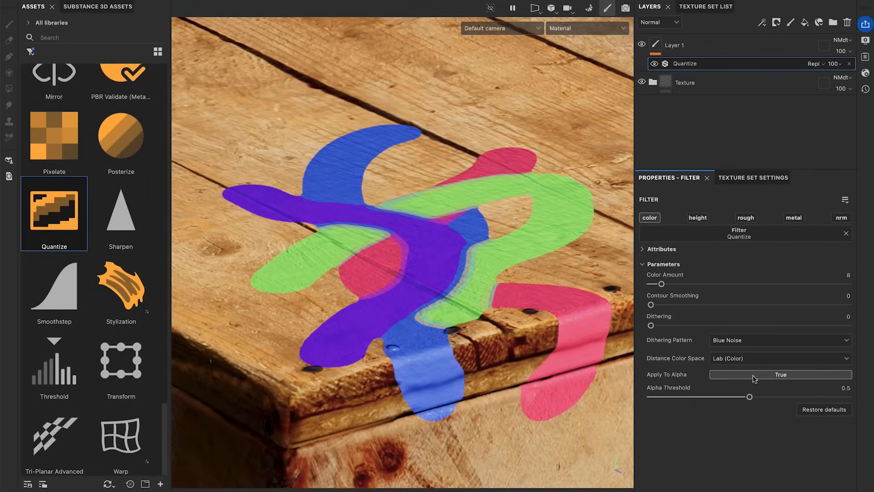
Step: Toggle Apply To Alpha off and back on, then set Alpha Threshold to about 0.74
left_click(780, 374)
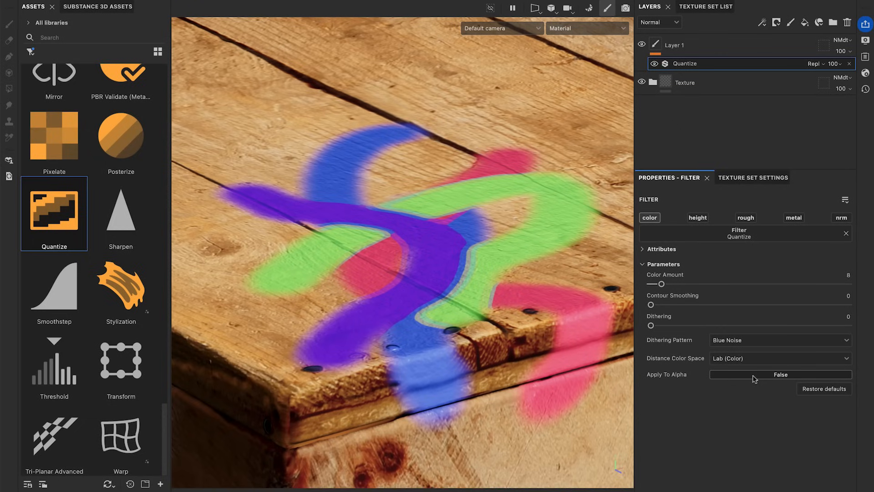
left_click(780, 375)
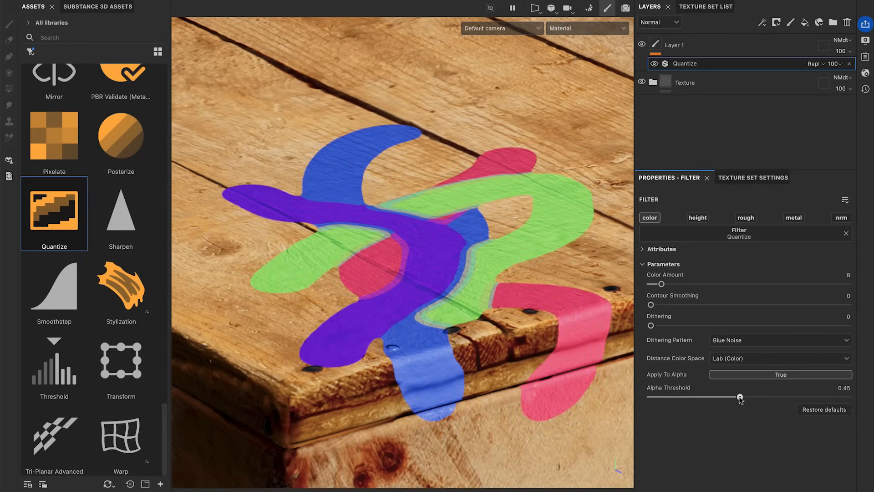
left_click_drag(740, 398, 796, 397)
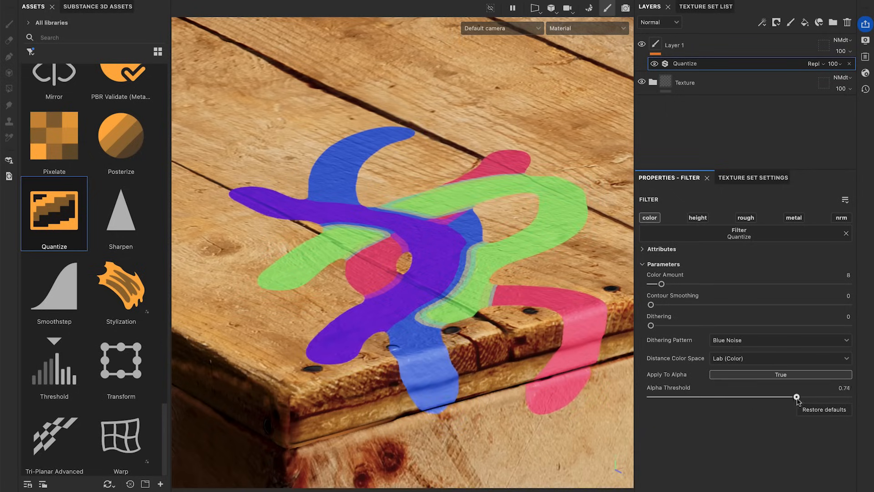
left_click_drag(797, 397, 756, 397)
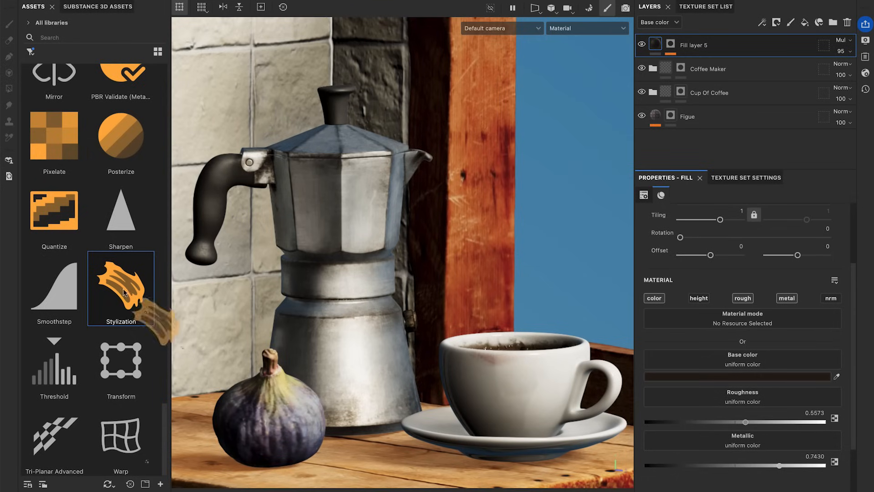
Step: Add a Stylization filter with Strokes Amount 2990 and Strokes Scale 0.73
double_click(121, 288)
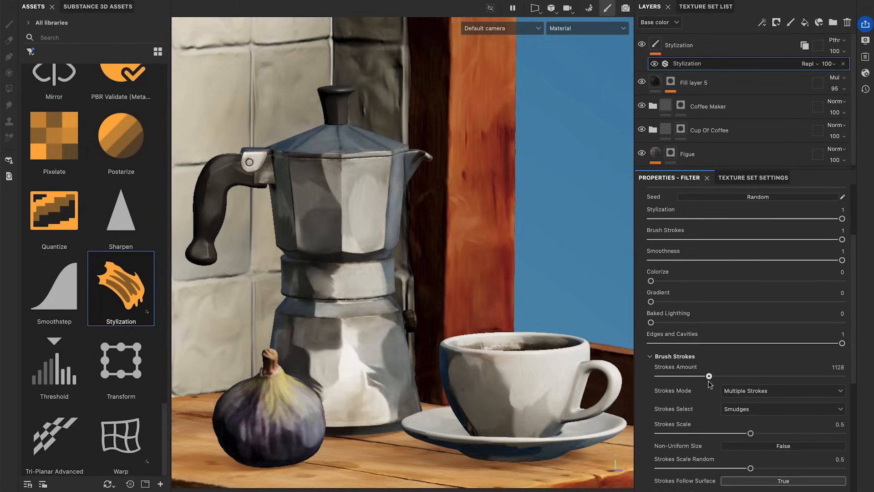
left_click_drag(708, 377, 792, 377)
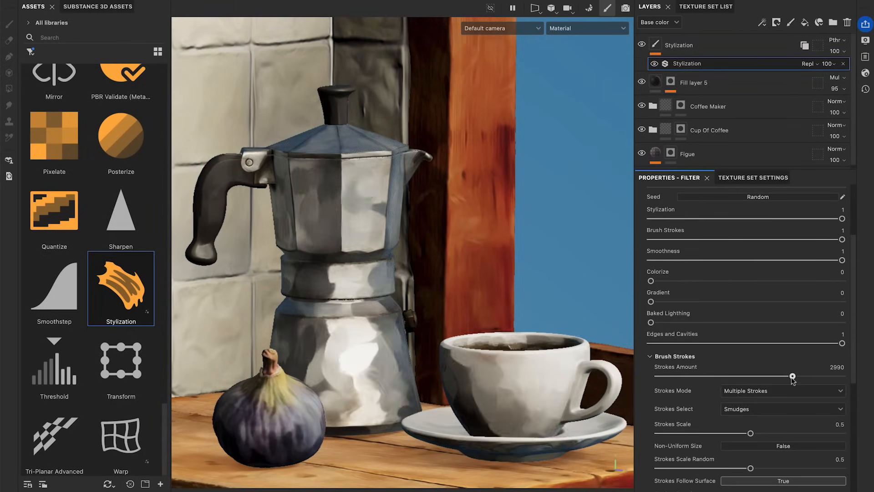
left_click_drag(750, 433, 737, 432)
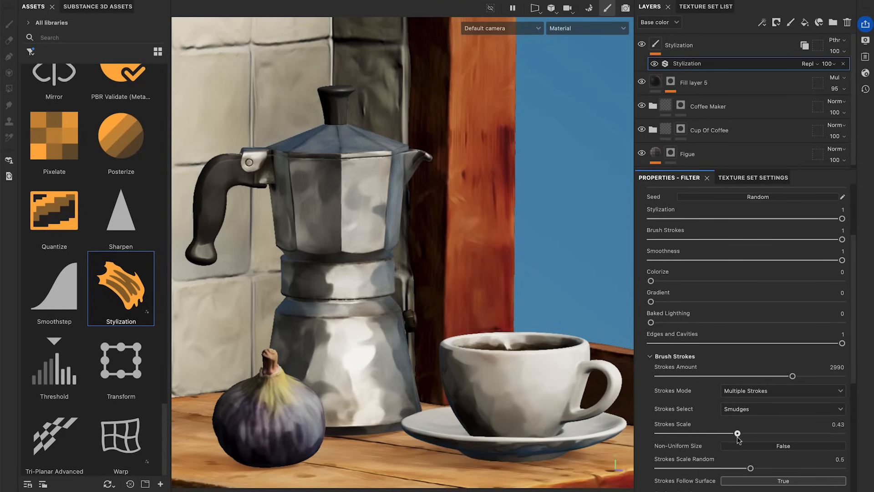
left_click_drag(738, 433, 807, 433)
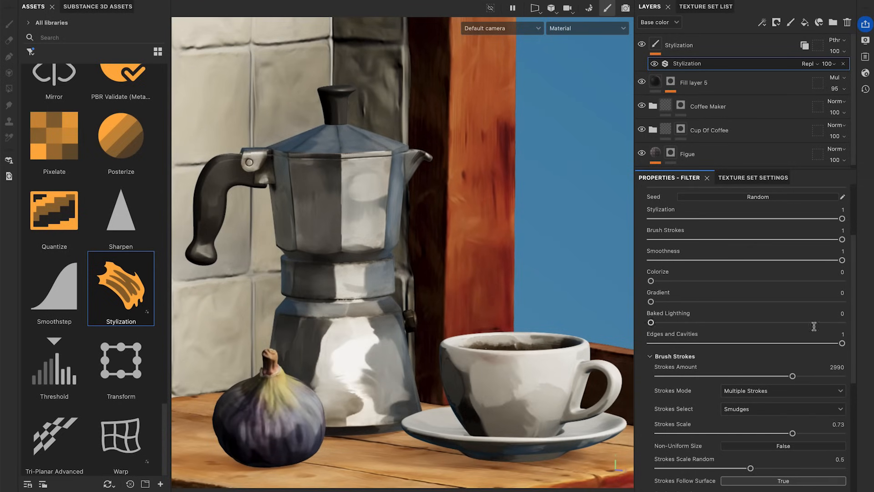
Step: Set the Stylization Smoothness to 0.76
left_click_drag(843, 259, 651, 259)
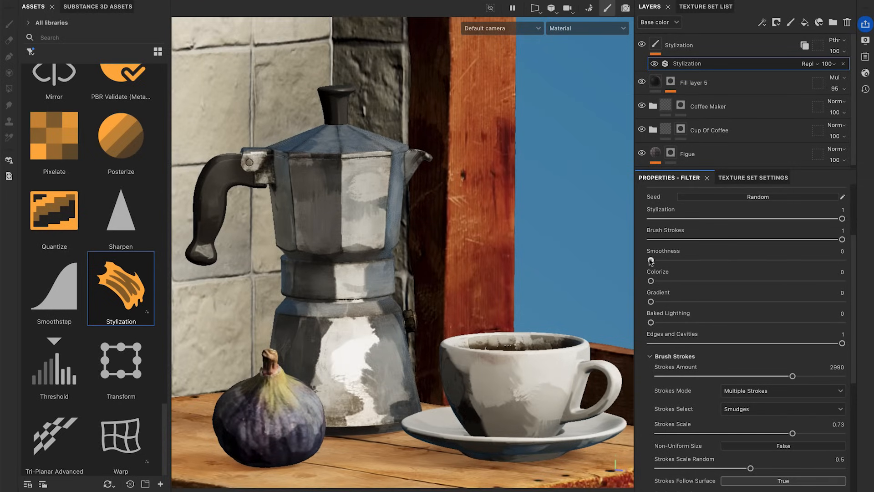
left_click_drag(651, 260, 796, 260)
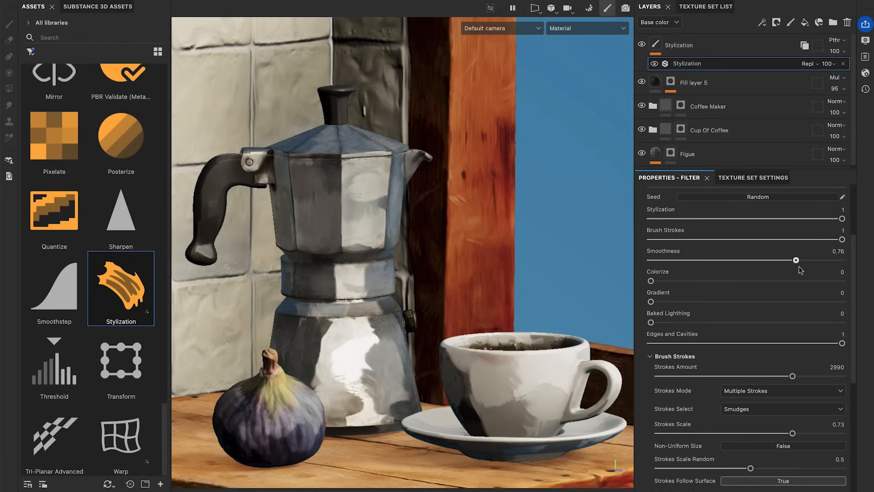
scroll("down", 3)
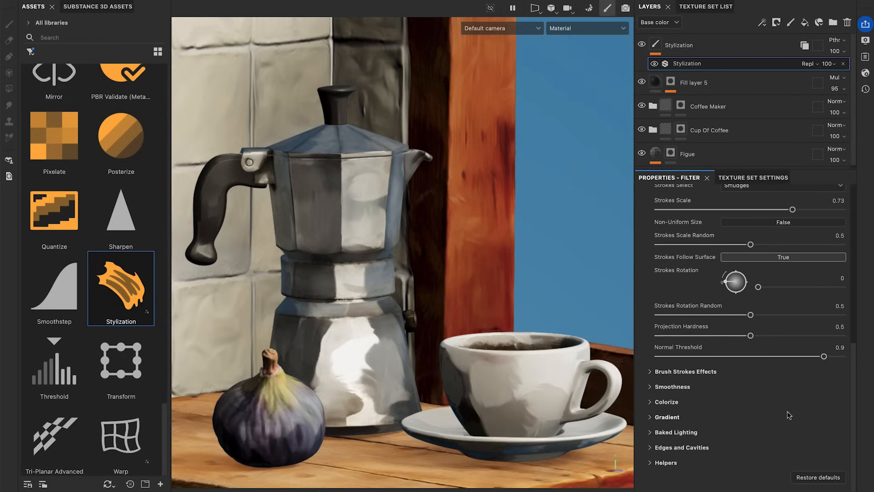